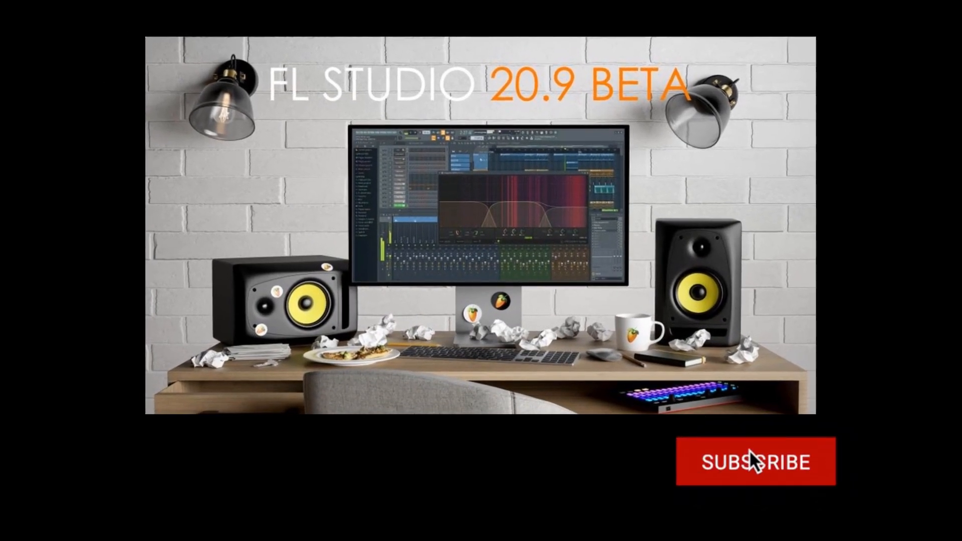
Step: Undo the melody back to its first two C5 notes with Ctrl+Z and Ctrl+Alt+Z
{"action": "left_click", "coordinate": [758, 463]}
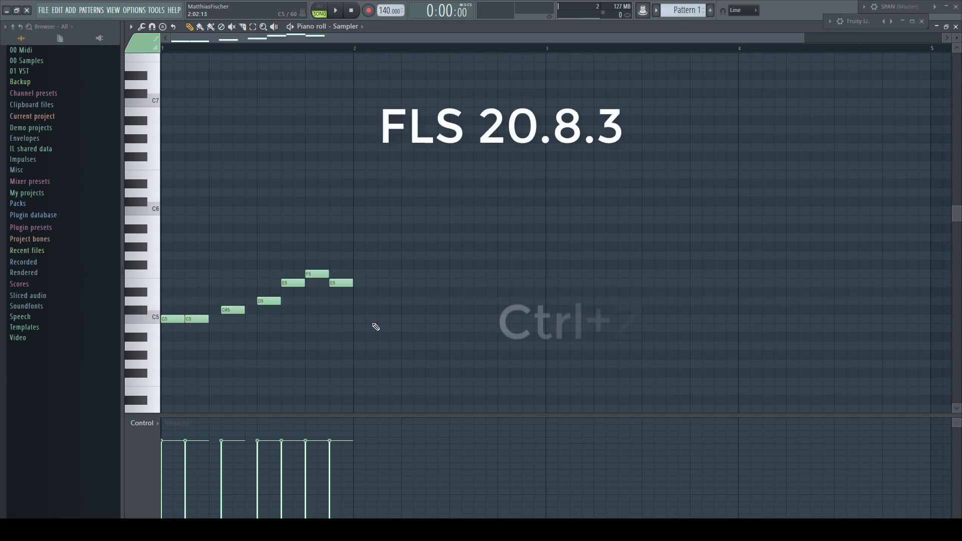
{"action": "key", "text": "ctrl+z"}
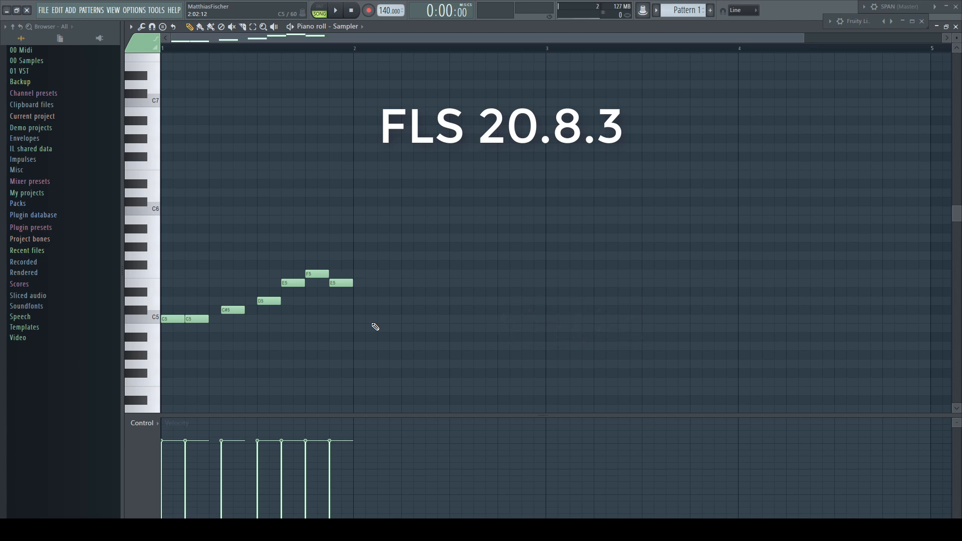
{"action": "key", "text": "ctrl+alt+z"}
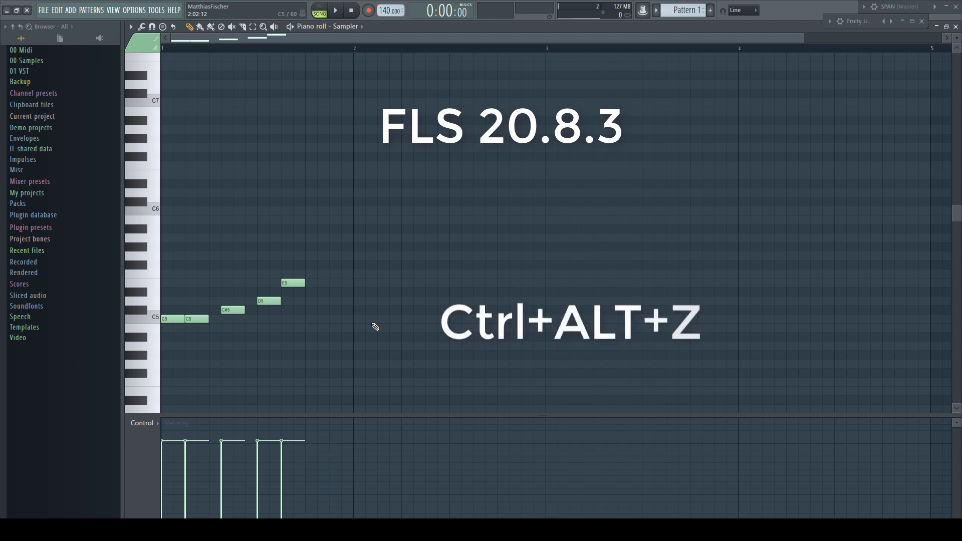
{"action": "key", "text": "ctrl+alt+z"}
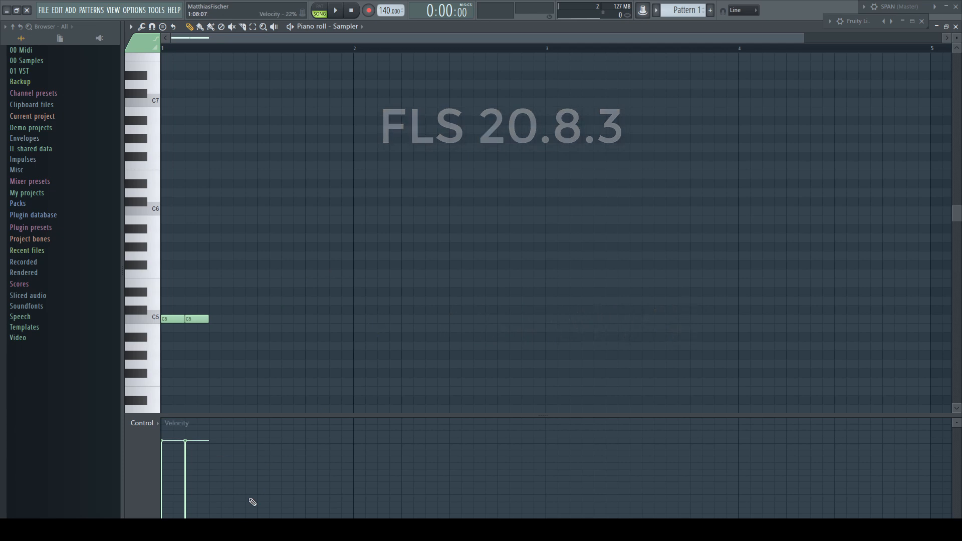
Step: Enable Alternate undo mode in General settings and undo again in the Piano roll
{"action": "left_click", "coordinate": [133, 10]}
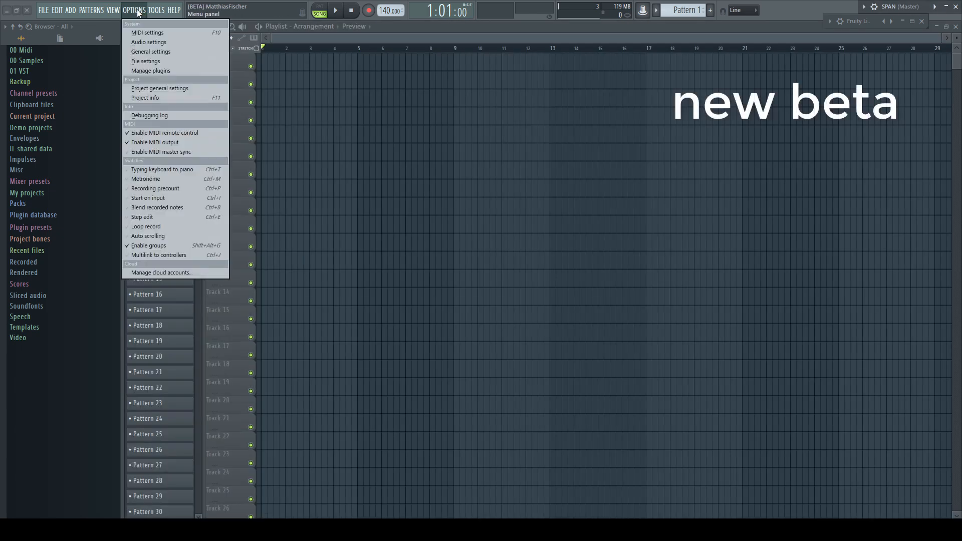
{"action": "left_click", "coordinate": [152, 51]}
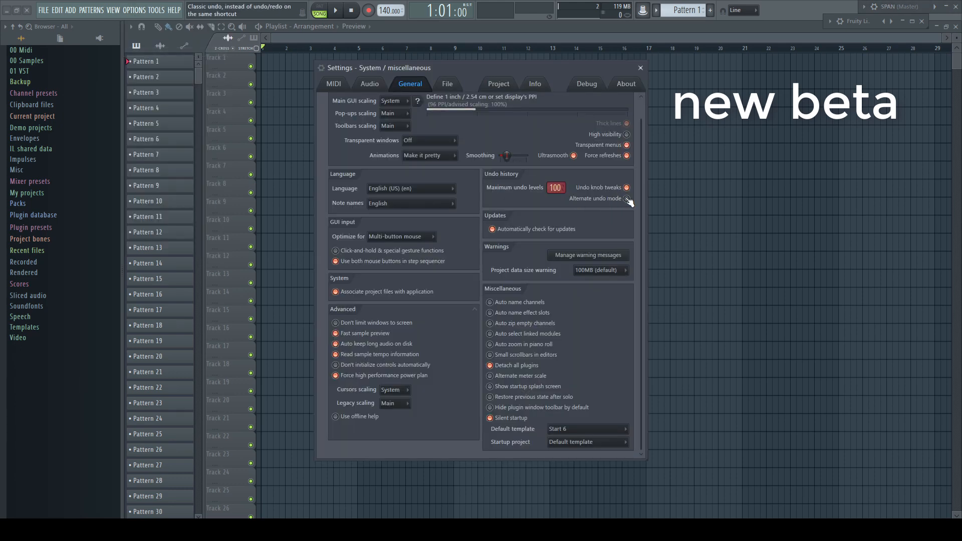
{"action": "left_click", "coordinate": [640, 67]}
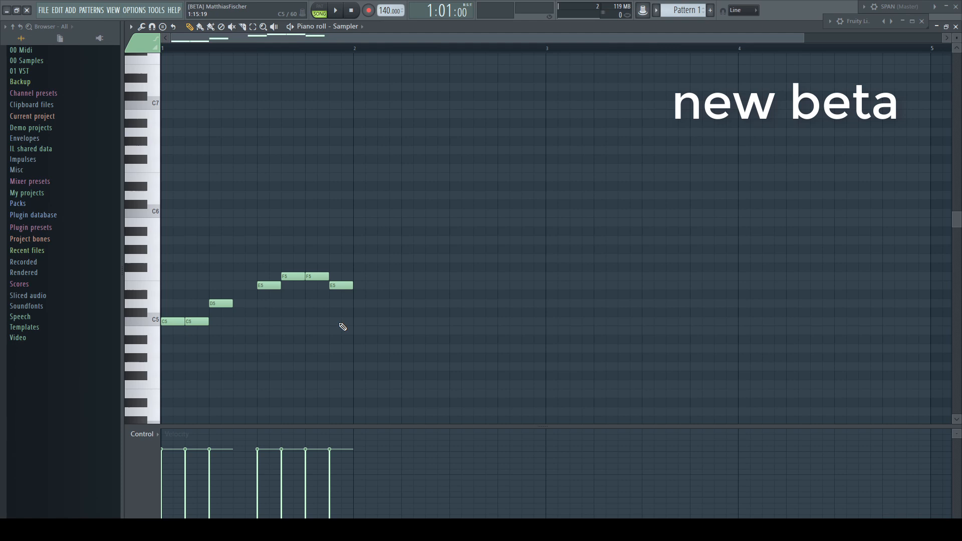
{"action": "left_click", "coordinate": [341, 286]}
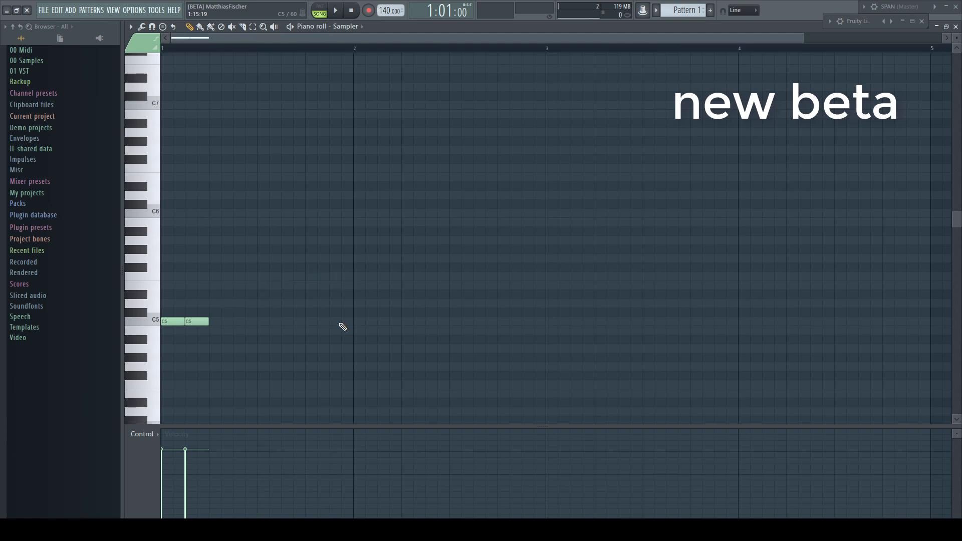
{"action": "left_click", "coordinate": [32, 116]}
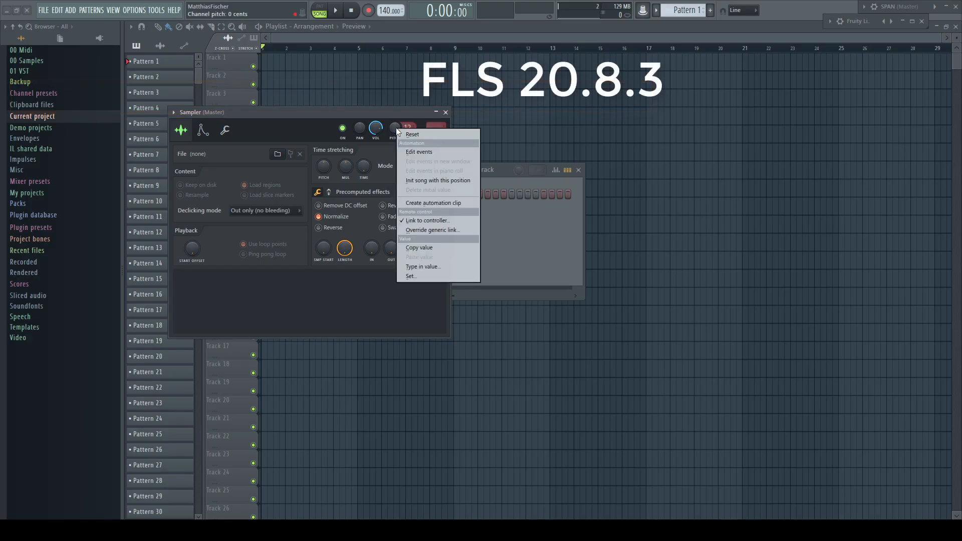
{"action": "left_click", "coordinate": [423, 266]}
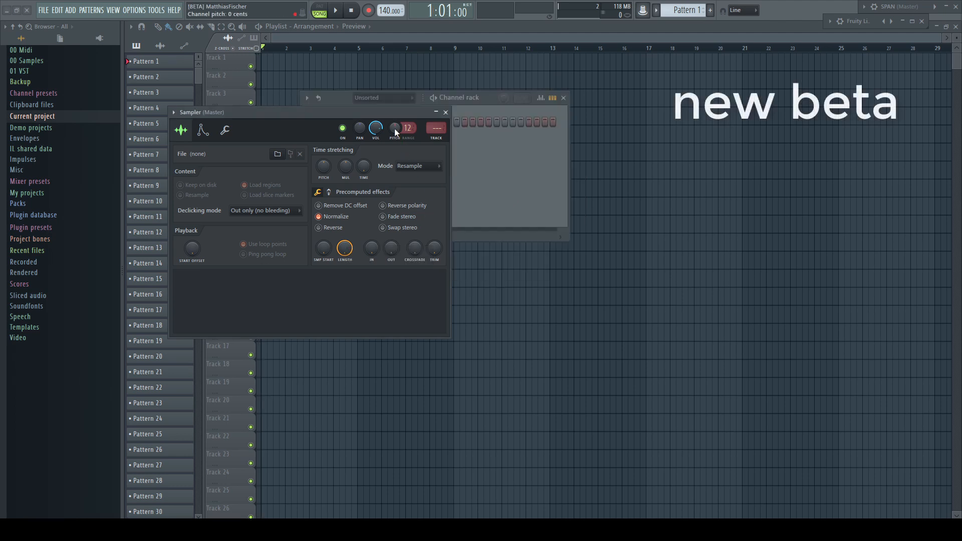
{"action": "right_click", "coordinate": [394, 127]}
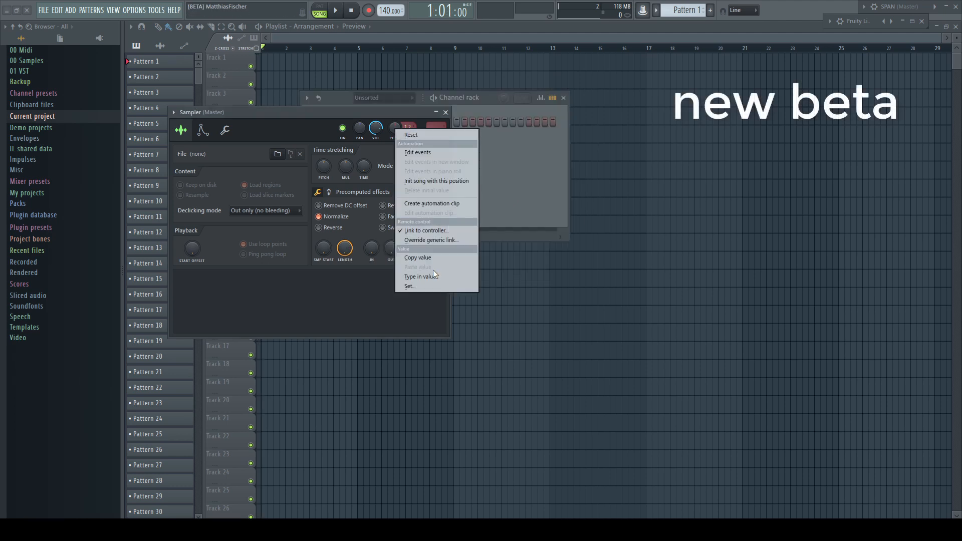
{"action": "left_click", "coordinate": [420, 276]}
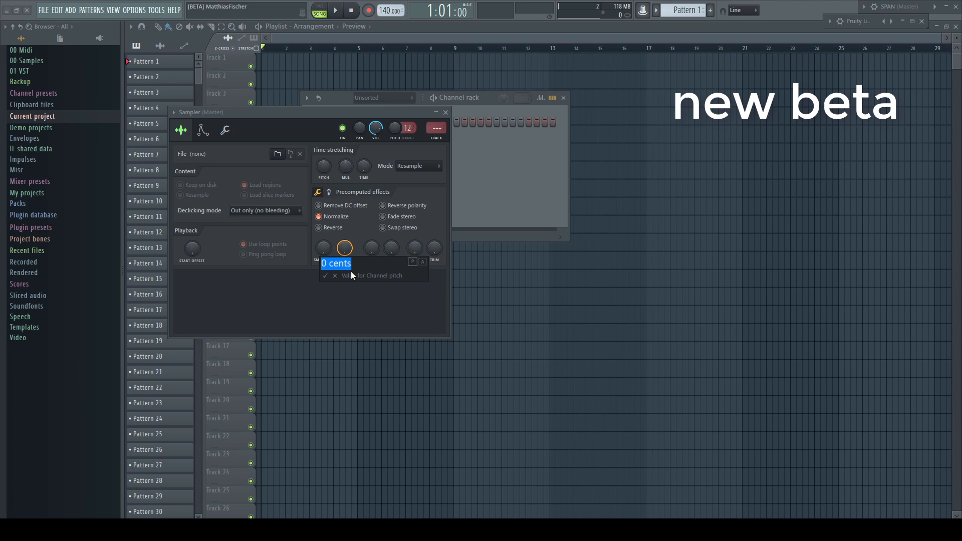
{"action": "mouse_move", "coordinate": [384, 266]}
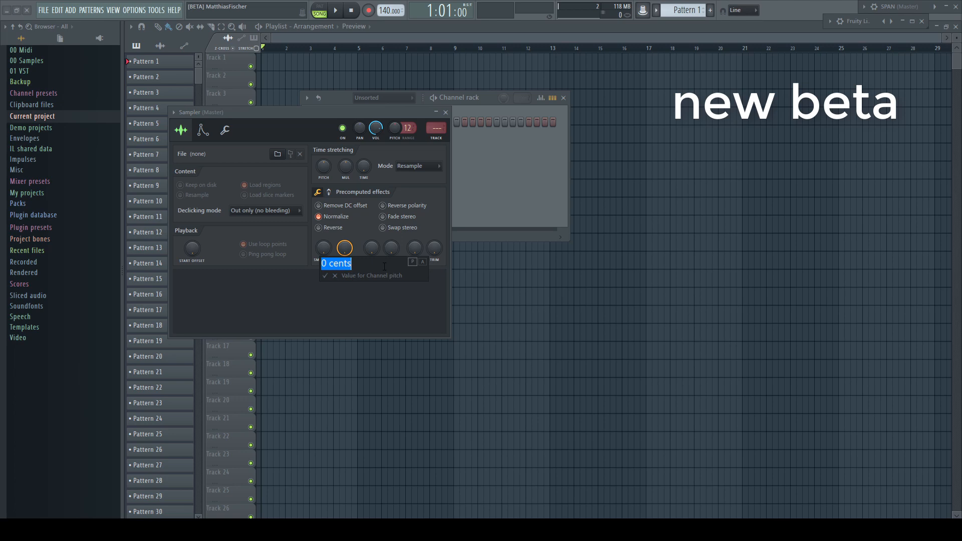
{"action": "type", "text": "500"}
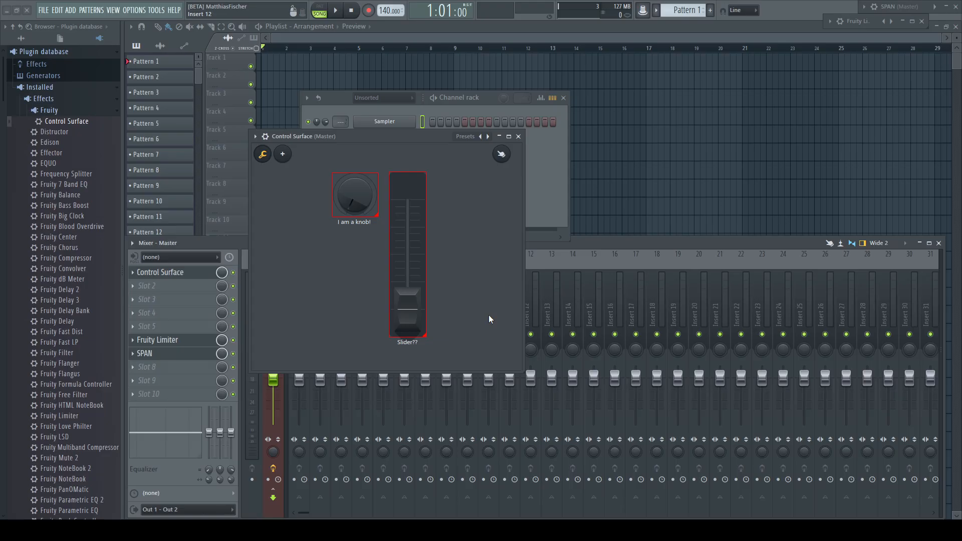
{"action": "mouse_move", "coordinate": [459, 251]}
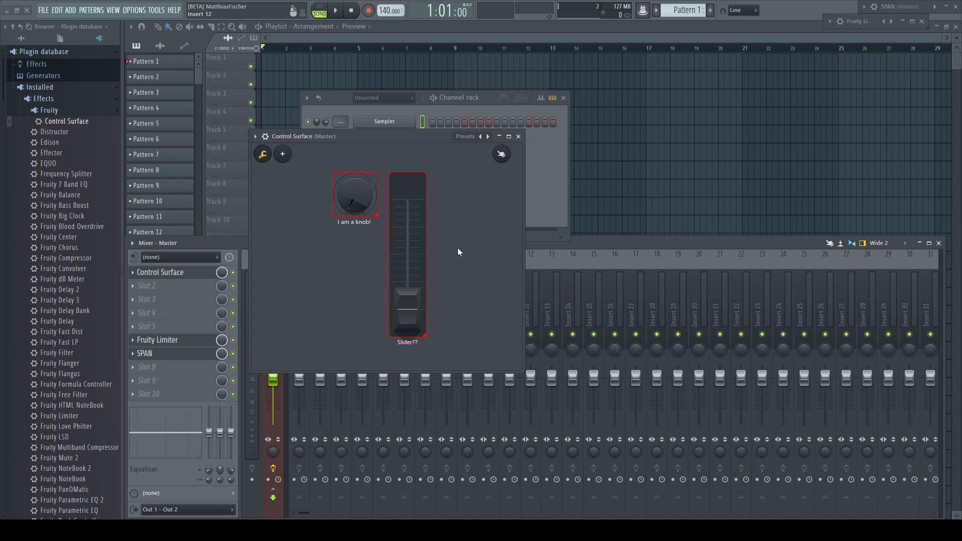
{"action": "right_click", "coordinate": [457, 252]}
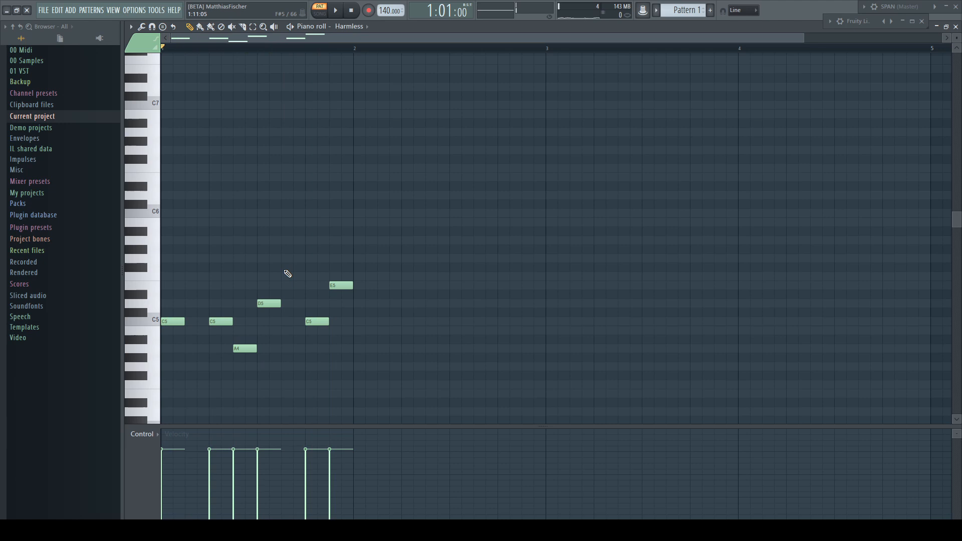
Step: Bring up the piano roll's options for the Harmless melody
{"action": "left_click", "coordinate": [130, 26]}
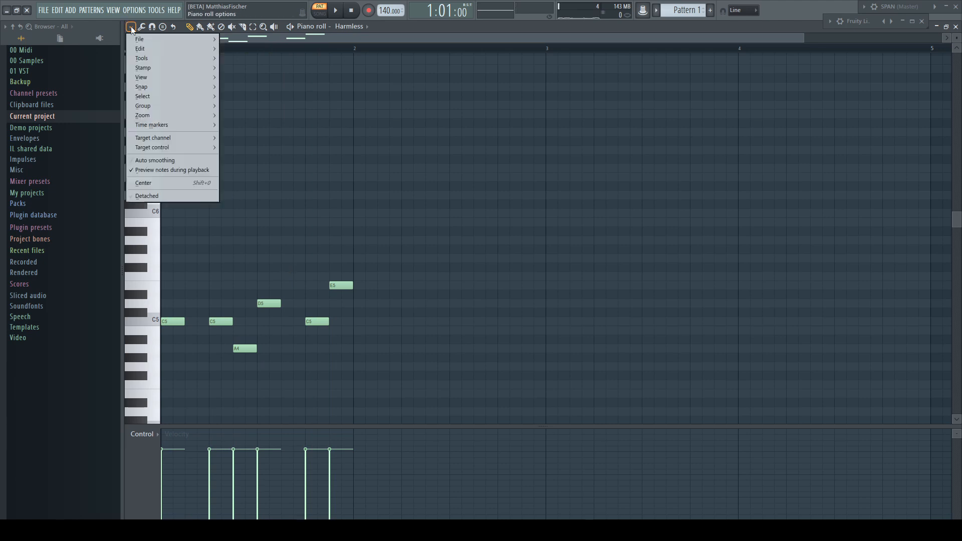
{"action": "mouse_move", "coordinate": [171, 171]}
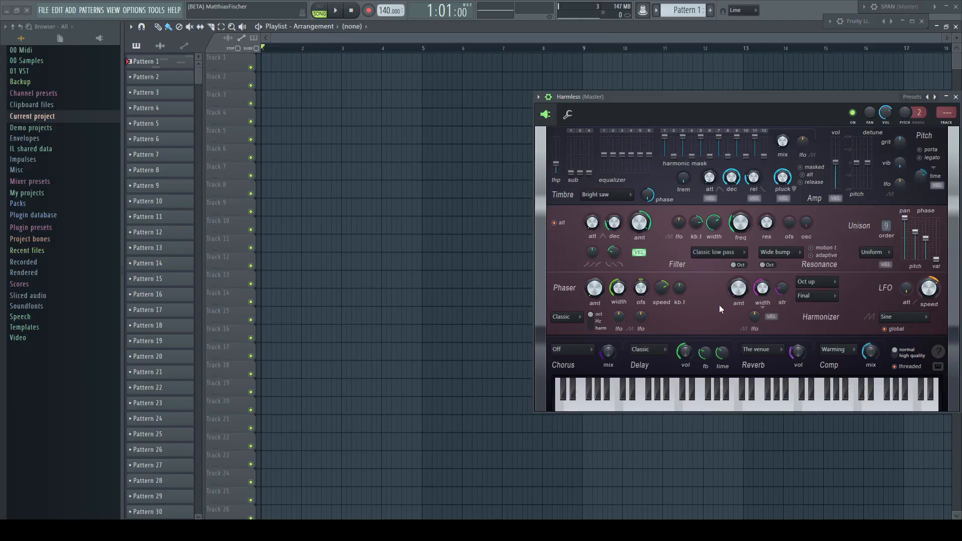
Step: Create a Harmless filter frequency automation clip and open it in the editor
{"action": "right_click", "coordinate": [740, 223]}
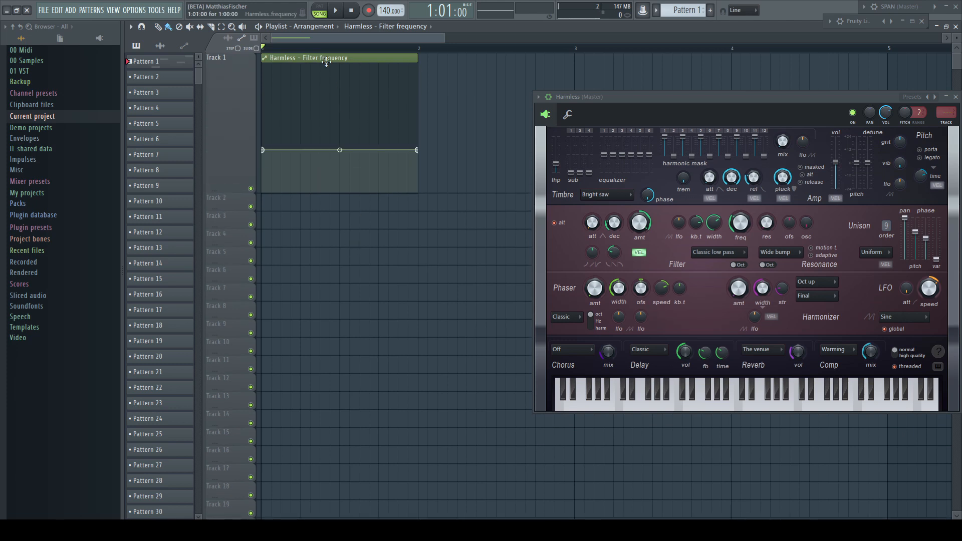
{"action": "double_click", "coordinate": [340, 58]}
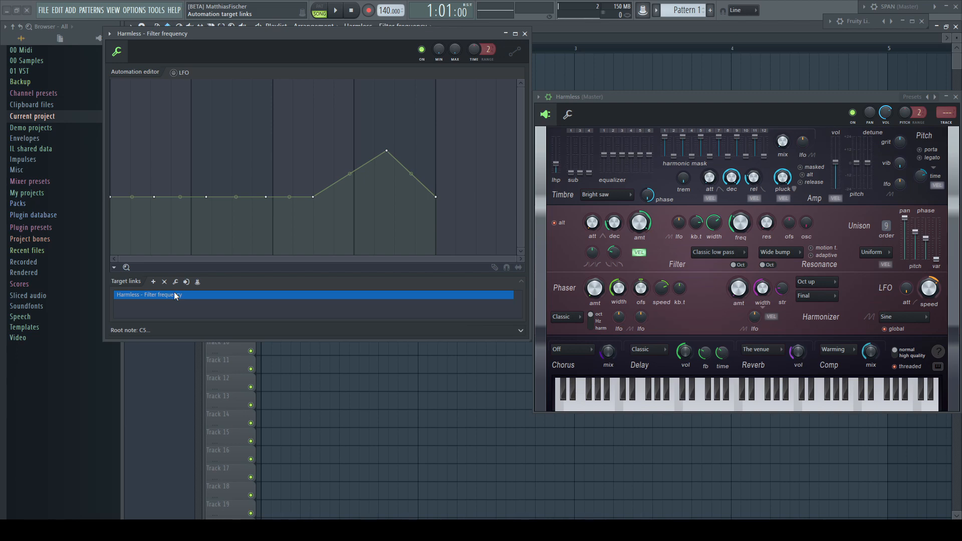
Step: Add Harmless resonance amount and channel volume as target links of the automation
{"action": "left_click", "coordinate": [153, 282]}
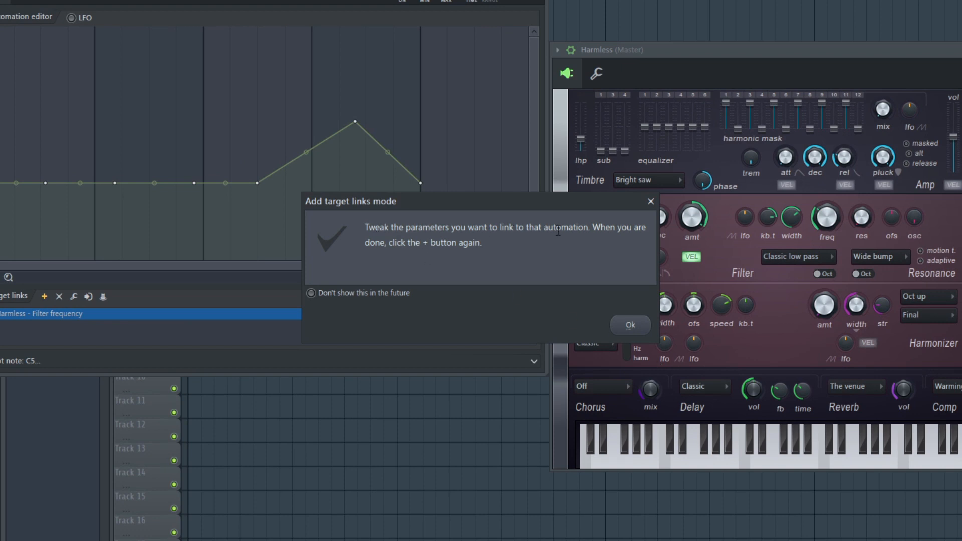
{"action": "mouse_move", "coordinate": [598, 284]}
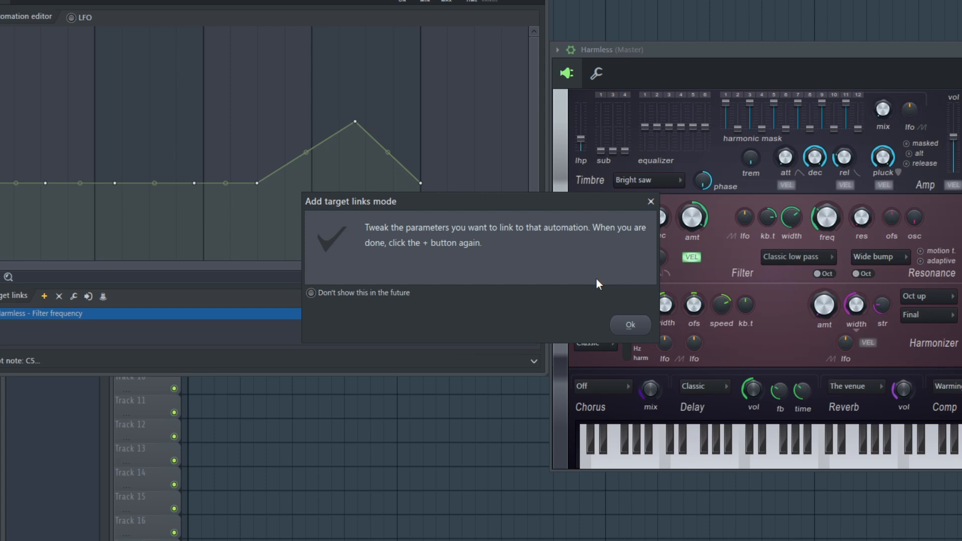
{"action": "left_click", "coordinate": [630, 325]}
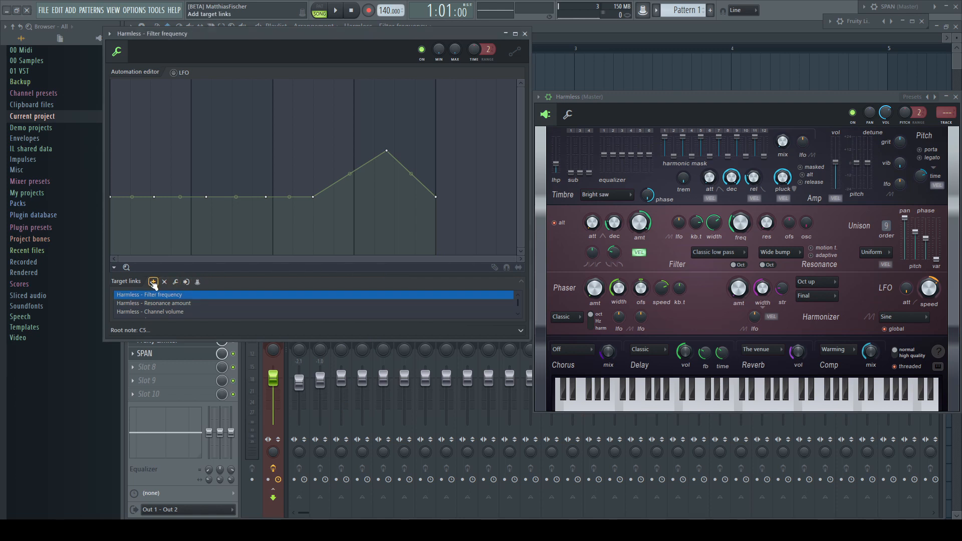
{"action": "left_click", "coordinate": [152, 282]}
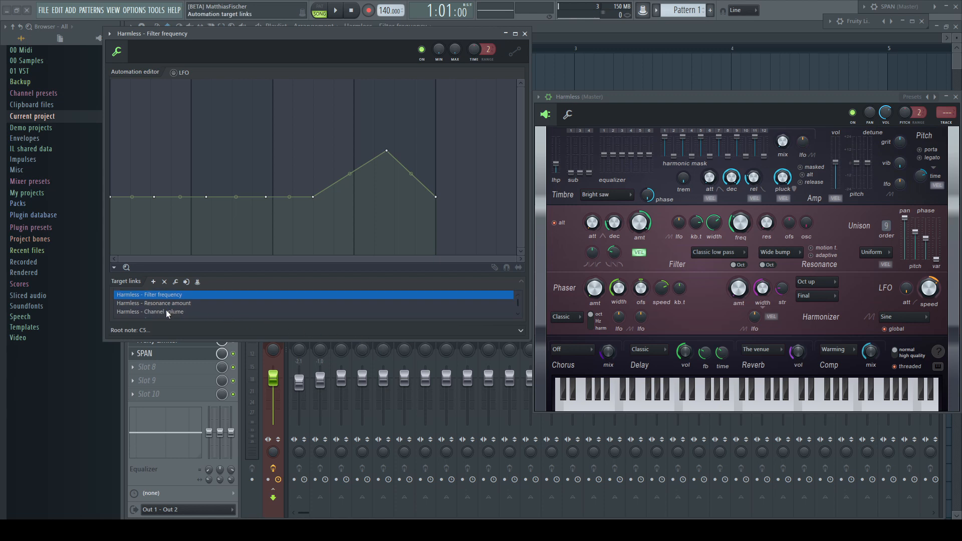
Step: Remove the Channel volume link from the automation's target links
{"action": "left_click", "coordinate": [152, 310]}
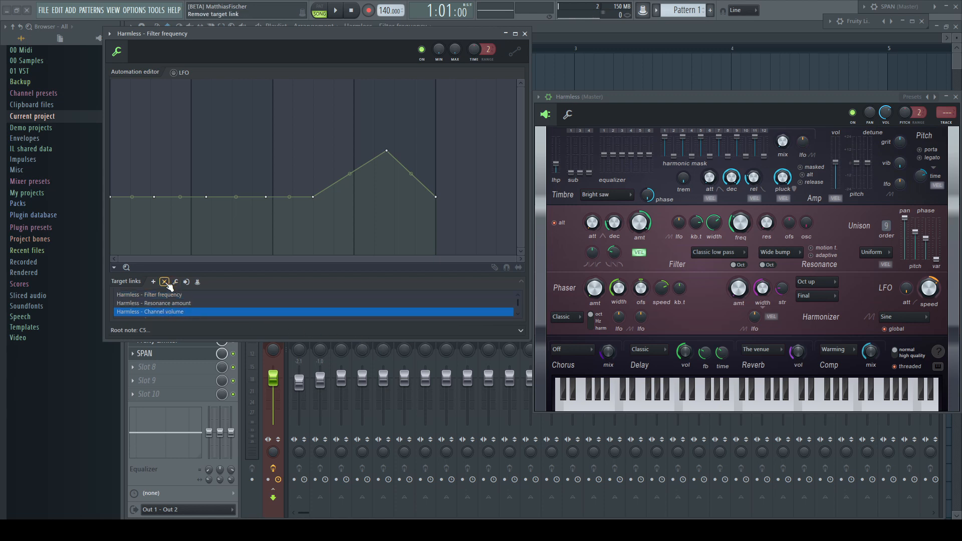
{"action": "left_click", "coordinate": [163, 282]}
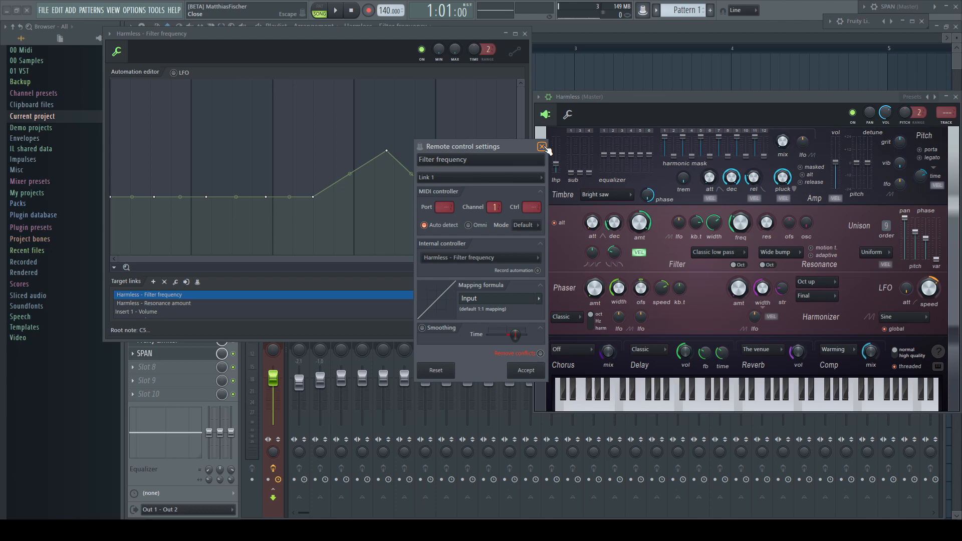
Step: Locate the linked Harmless filter frequency and Insert 1 volume parameters from the target links
{"action": "left_click", "coordinate": [543, 146]}
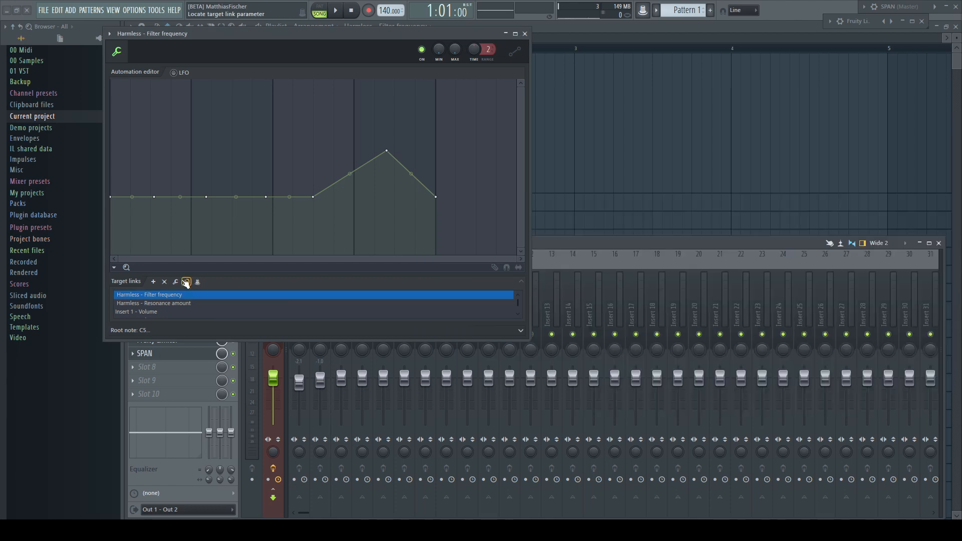
{"action": "left_click", "coordinate": [186, 282]}
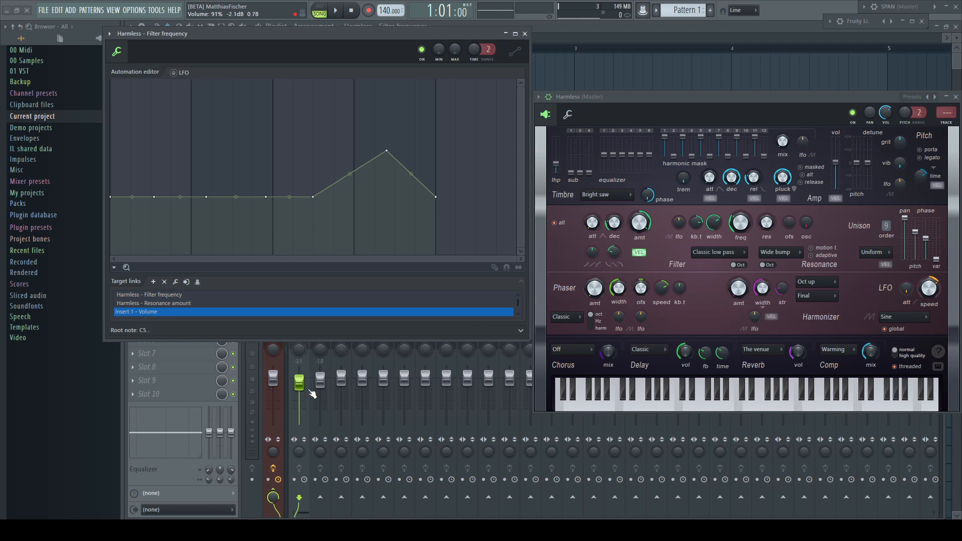
{"action": "left_click", "coordinate": [186, 282]}
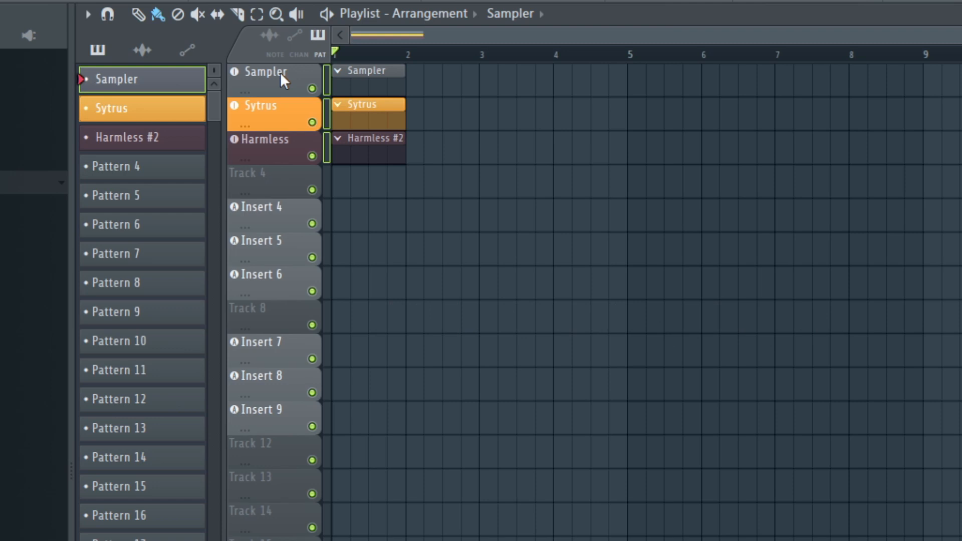
{"action": "mouse_move", "coordinate": [345, 351]}
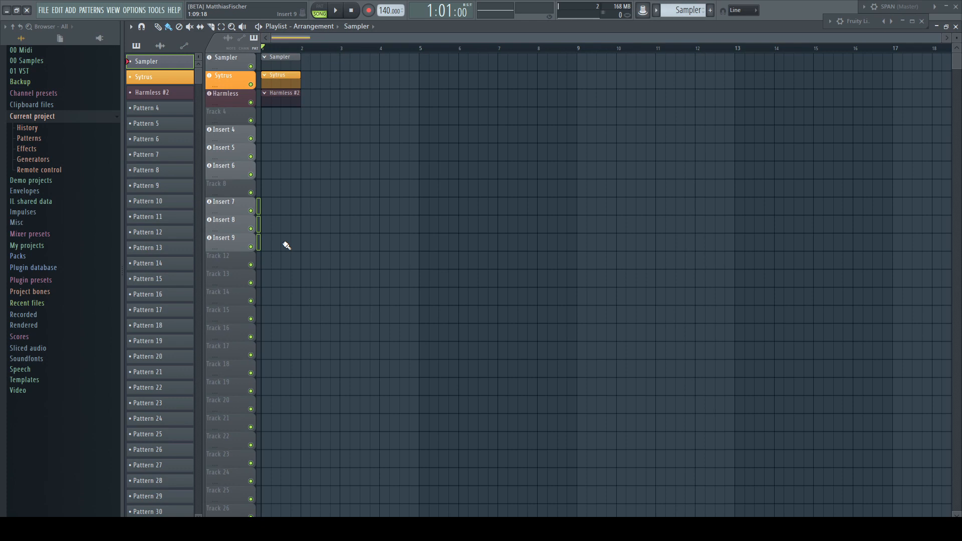
Step: Delete the Insert audio tracks with their clips and mixer settings, then auto-name the Sampler clips
{"action": "right_click", "coordinate": [251, 202]}
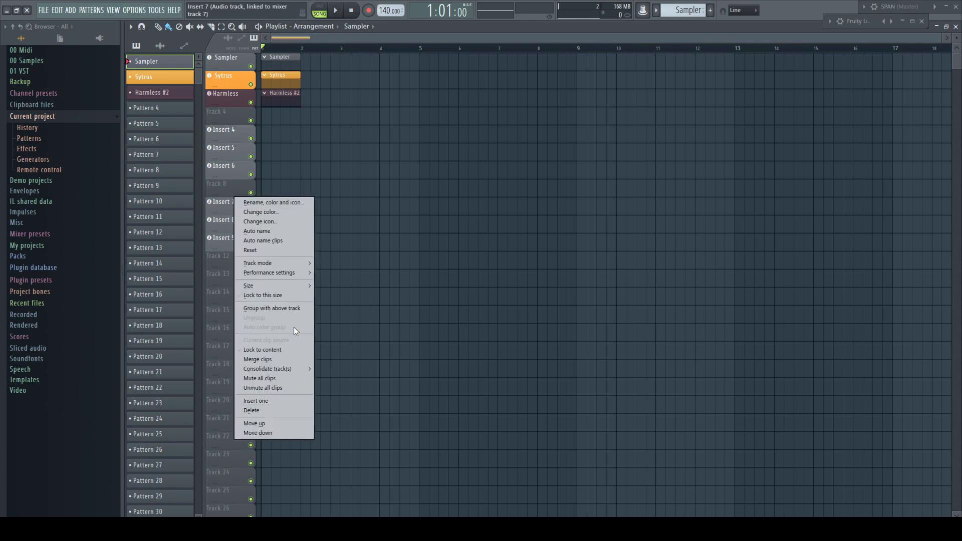
{"action": "left_click", "coordinate": [251, 410]}
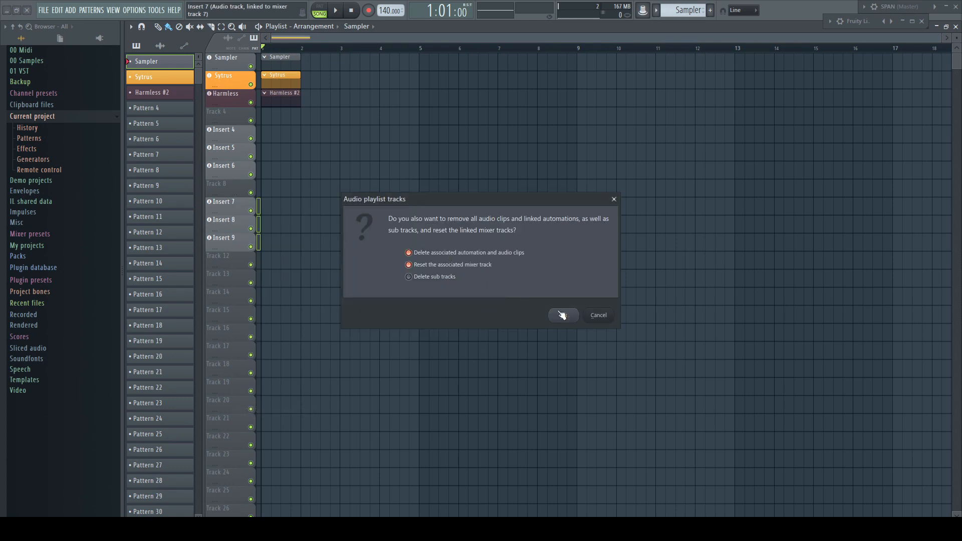
{"action": "left_click", "coordinate": [562, 315]}
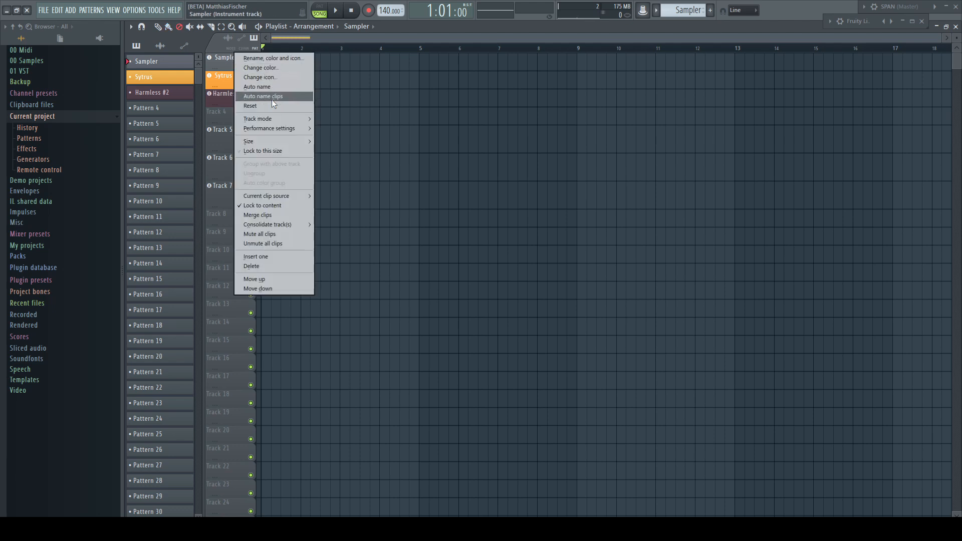
{"action": "left_click", "coordinate": [263, 96]}
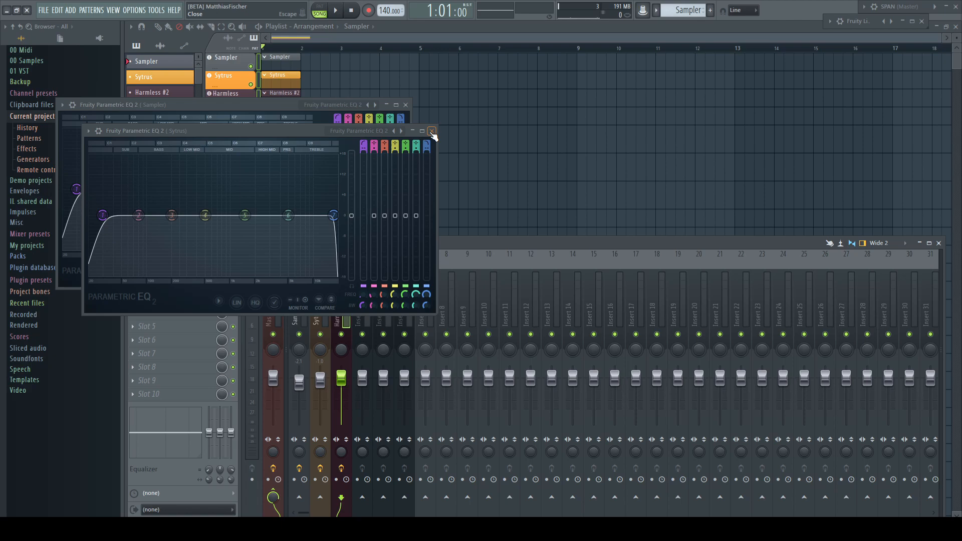
Step: Close the Sytrus EQ window and focus the EQ effect on the Sampler mixer track
{"action": "left_click", "coordinate": [431, 131]}
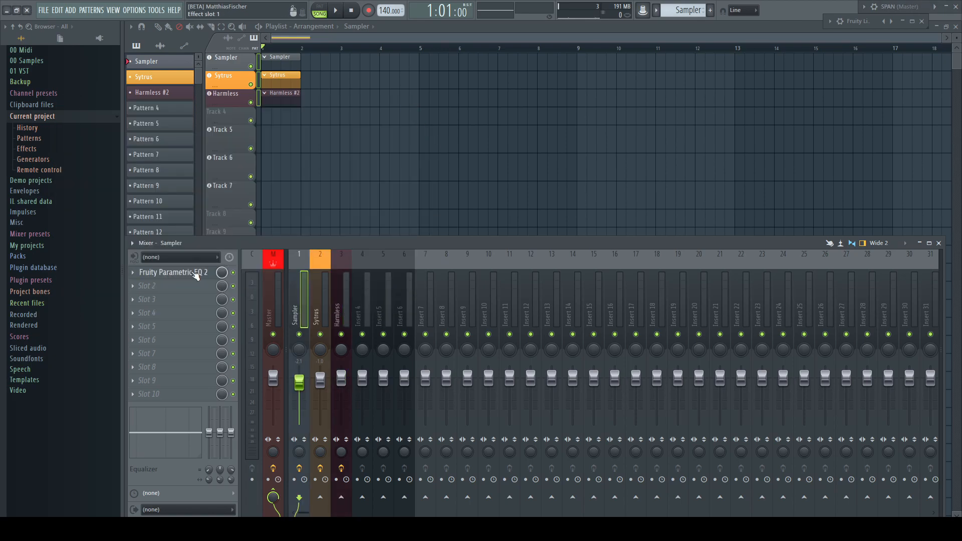
{"action": "left_click", "coordinate": [341, 301]}
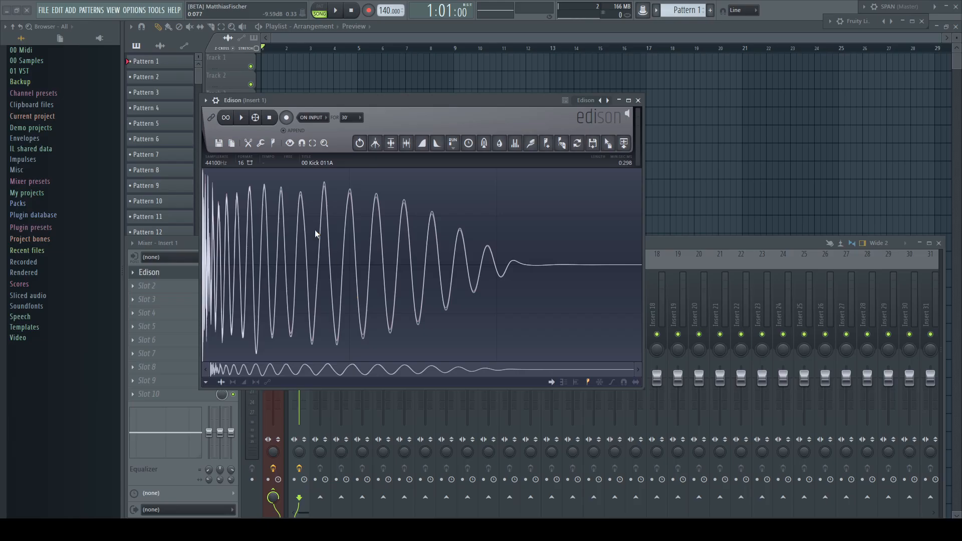
Step: Show the kick sample in Edison as a spectrogram, toggling Dual view on and off
{"action": "left_click", "coordinate": [290, 143]}
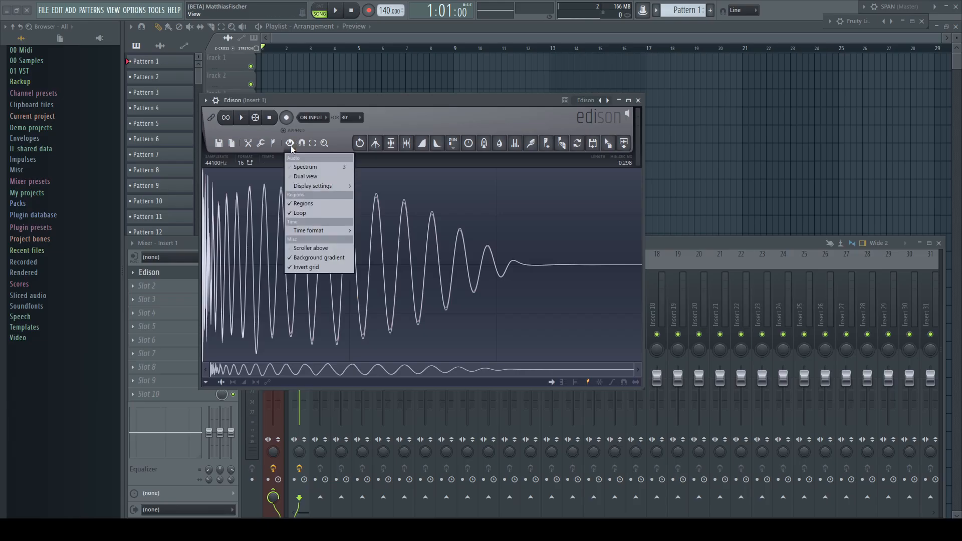
{"action": "left_click", "coordinate": [305, 167]}
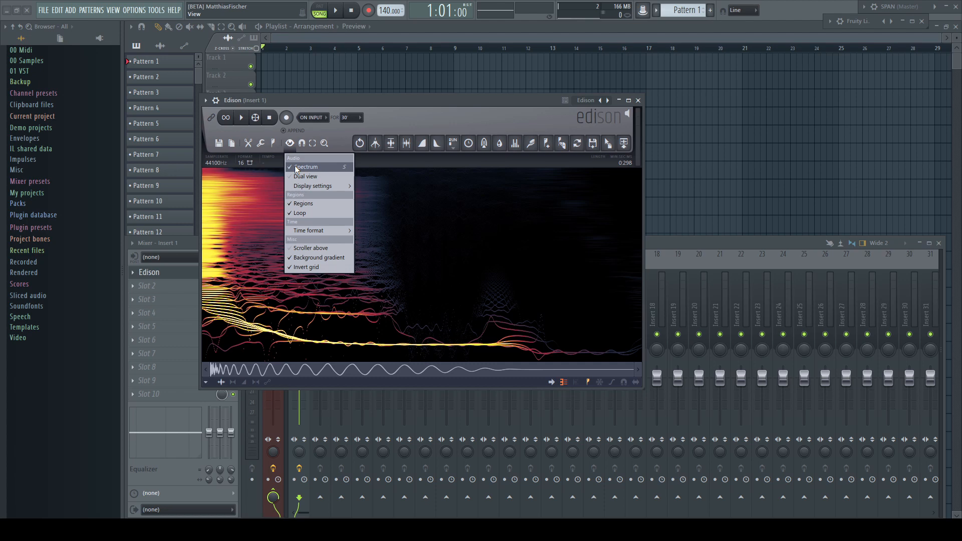
{"action": "left_click", "coordinate": [306, 176]}
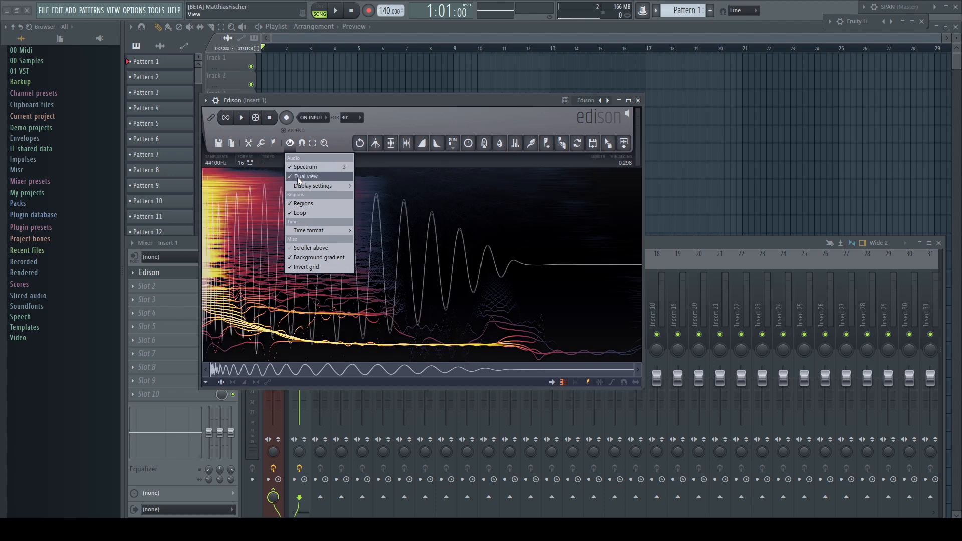
{"action": "left_click", "coordinate": [306, 176]}
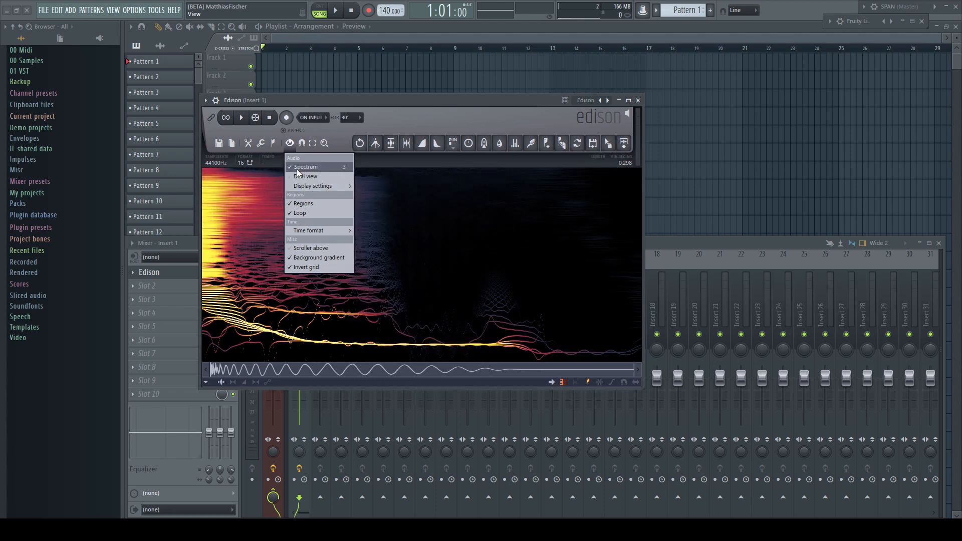
{"action": "left_click", "coordinate": [305, 166]}
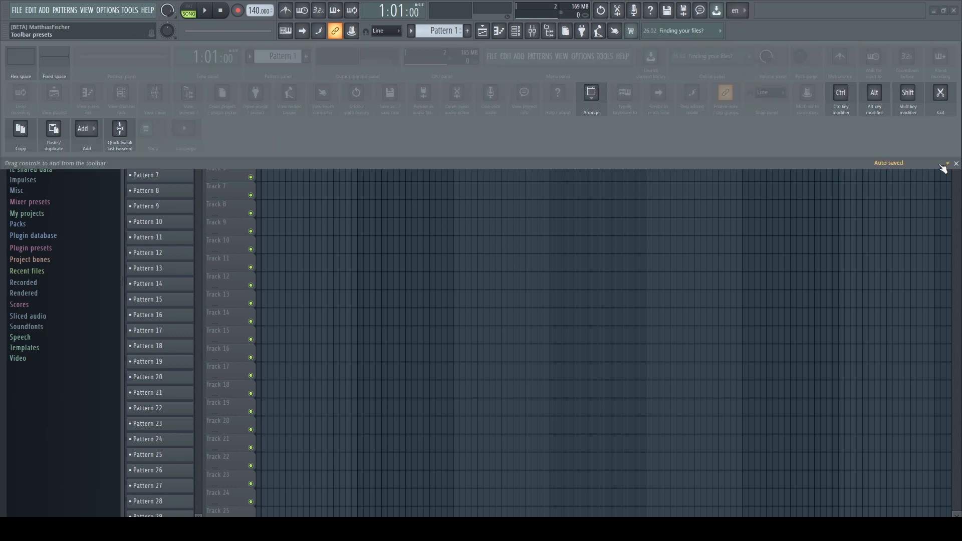
Step: Close the toolbar customization panel to finish editing the toolbar layout
{"action": "left_click", "coordinate": [736, 10]}
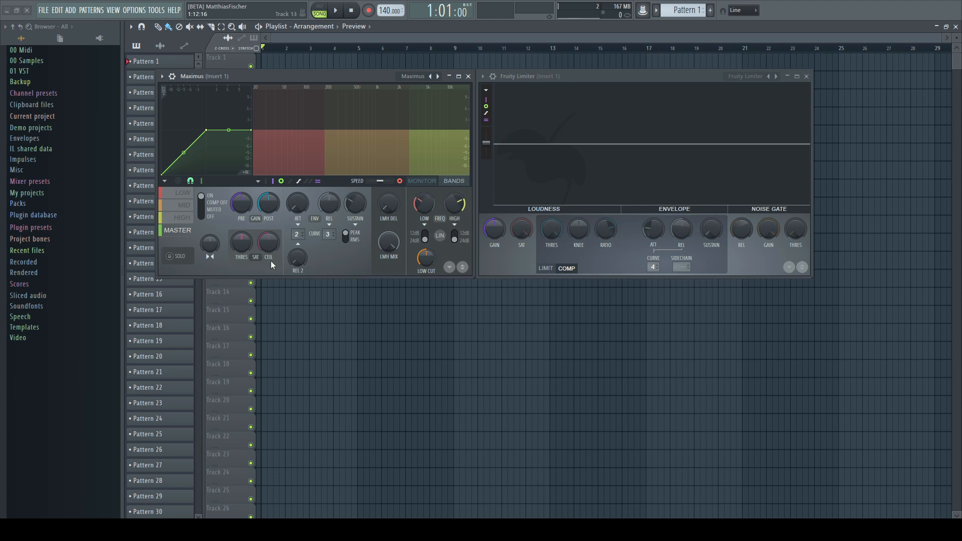
Step: Enable the Fruity Limiter's 0.2 dB compression safety option from its corner options menu
{"action": "left_click", "coordinate": [258, 180]}
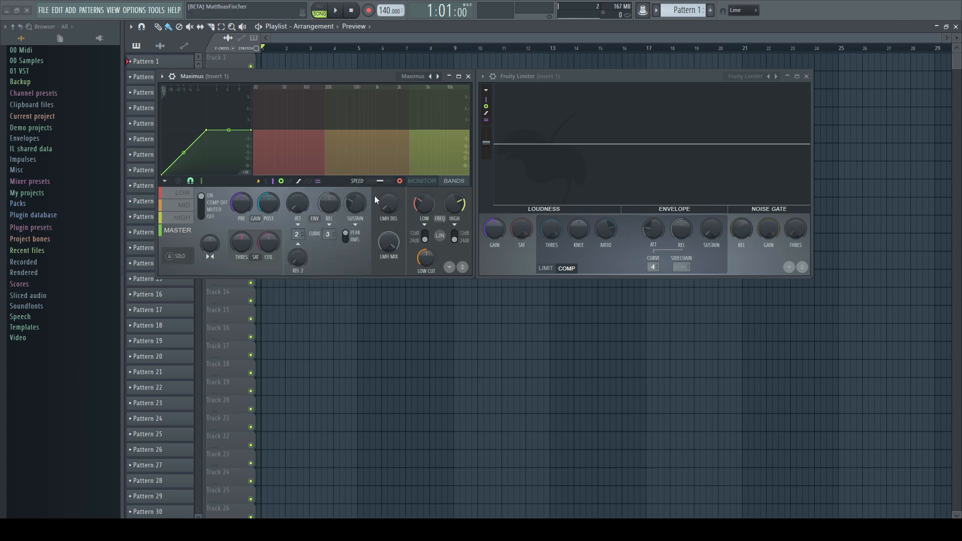
{"action": "left_click", "coordinate": [492, 76]}
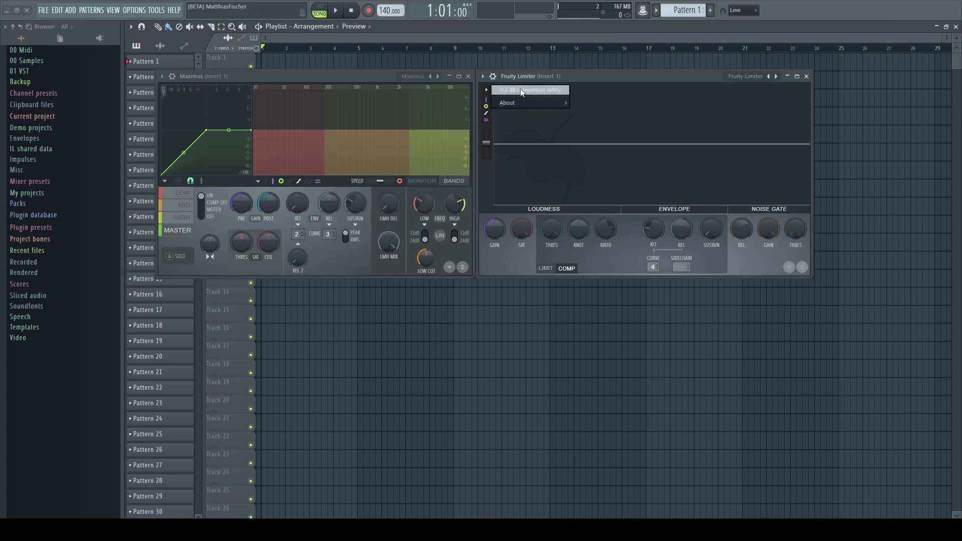
{"action": "left_click", "coordinate": [507, 102]}
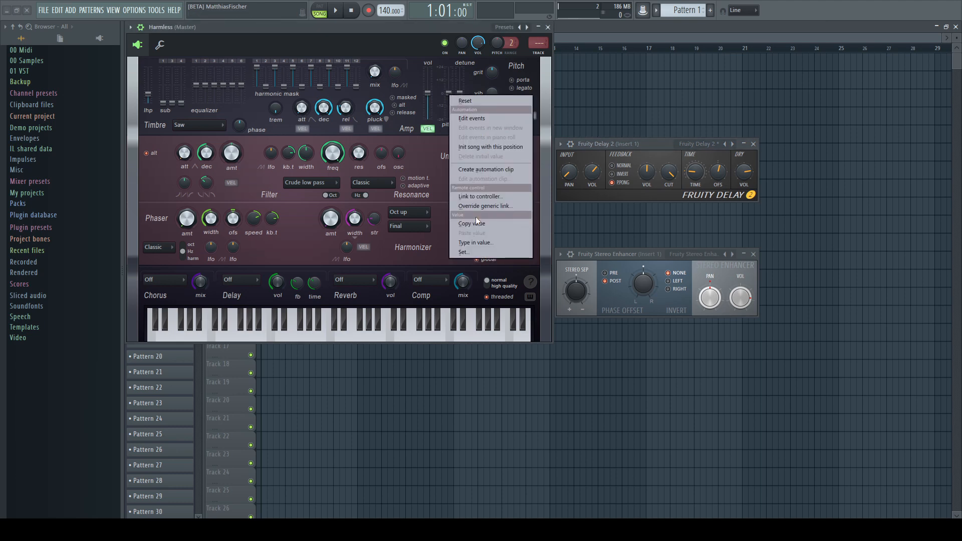
Step: Copy the current value of a Harmless knob via its context menu for reuse elsewhere
{"action": "left_click", "coordinate": [475, 243]}
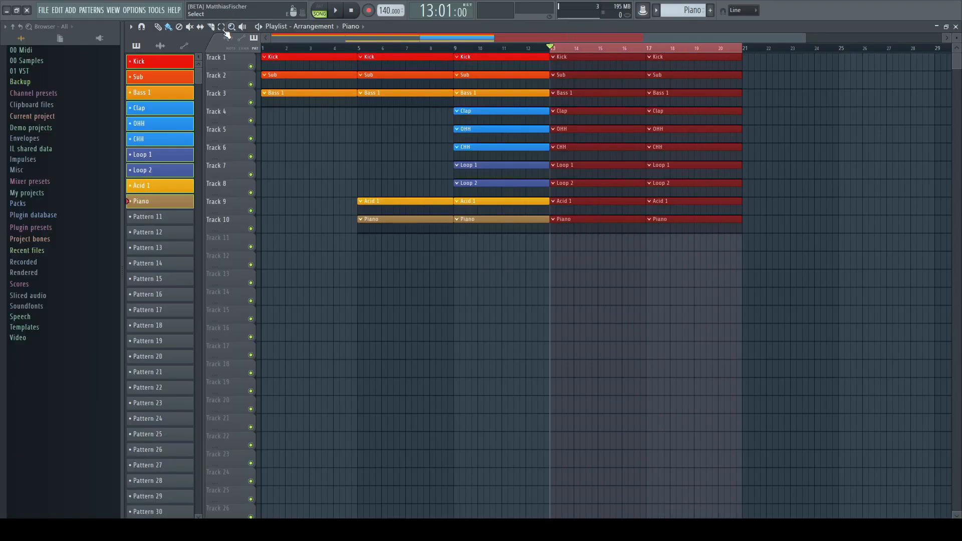
Step: Make the 20 selected clips unique via Playlist options > Edit, confirming with Yes
{"action": "left_click", "coordinate": [130, 27]}
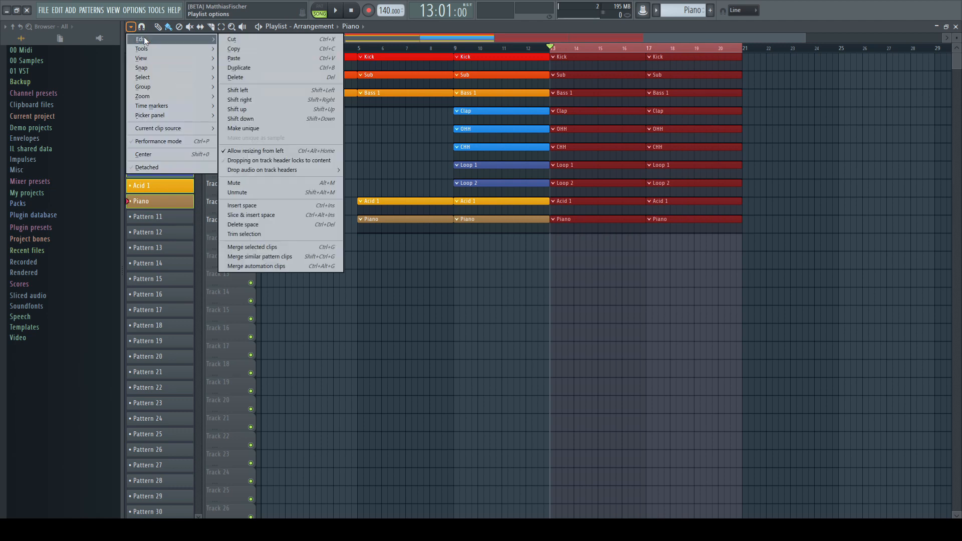
{"action": "mouse_move", "coordinate": [267, 128]}
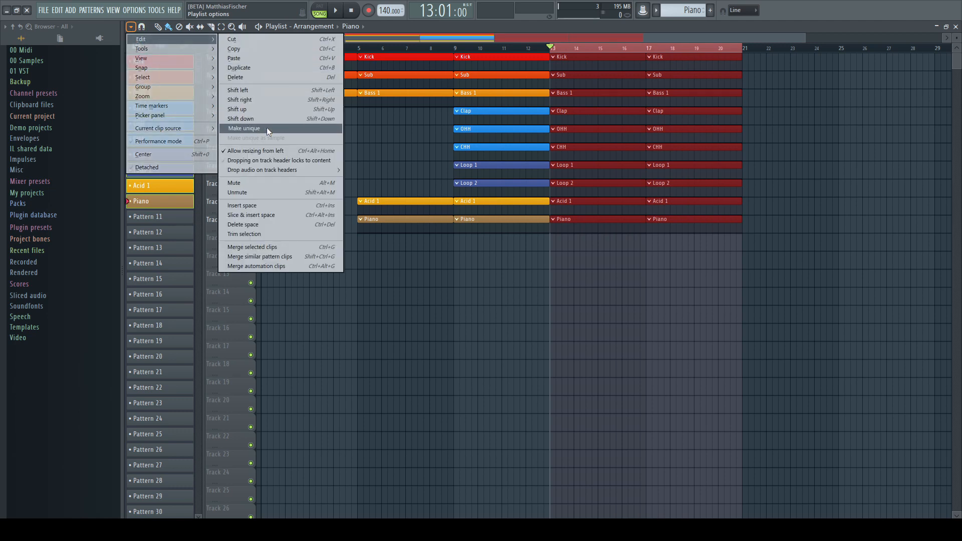
{"action": "left_click", "coordinate": [244, 129]}
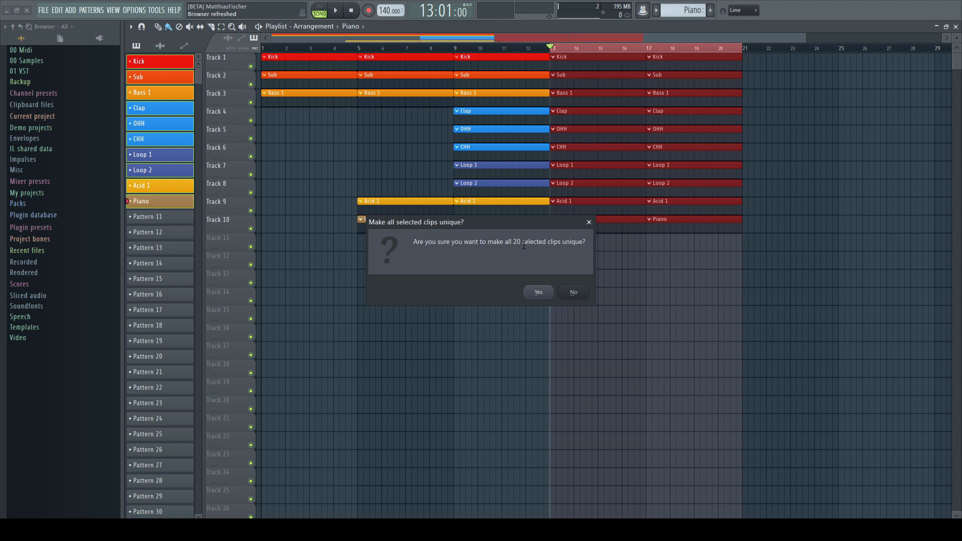
{"action": "mouse_move", "coordinate": [518, 344]}
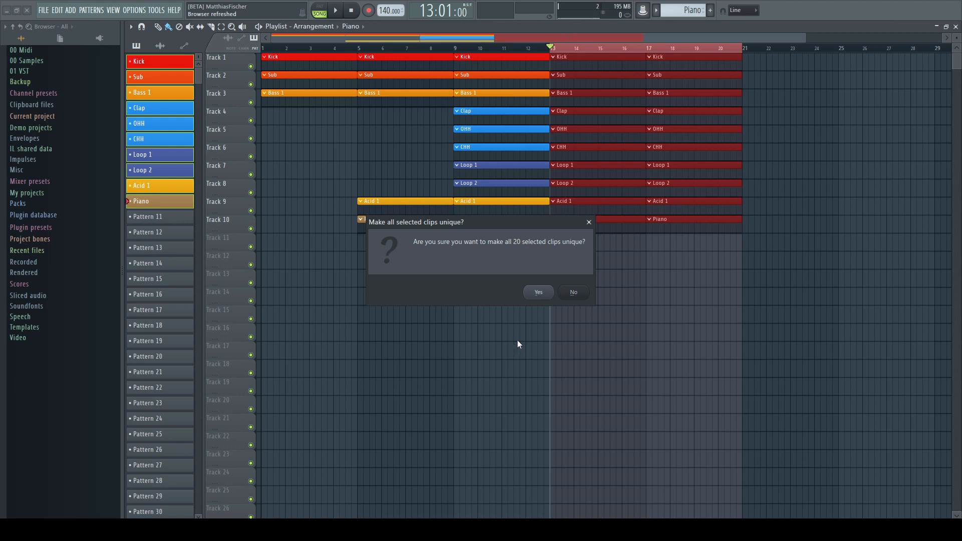
{"action": "left_click", "coordinate": [538, 292]}
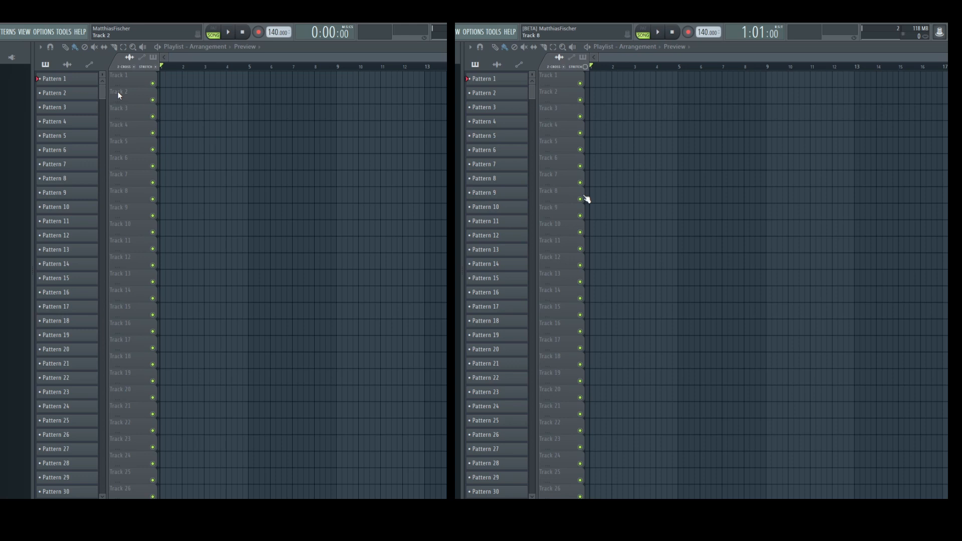
Step: Show the OPTIONS menu in FL Studio 20.8.3 and the beta side by side for comparison
{"action": "left_click", "coordinate": [42, 31]}
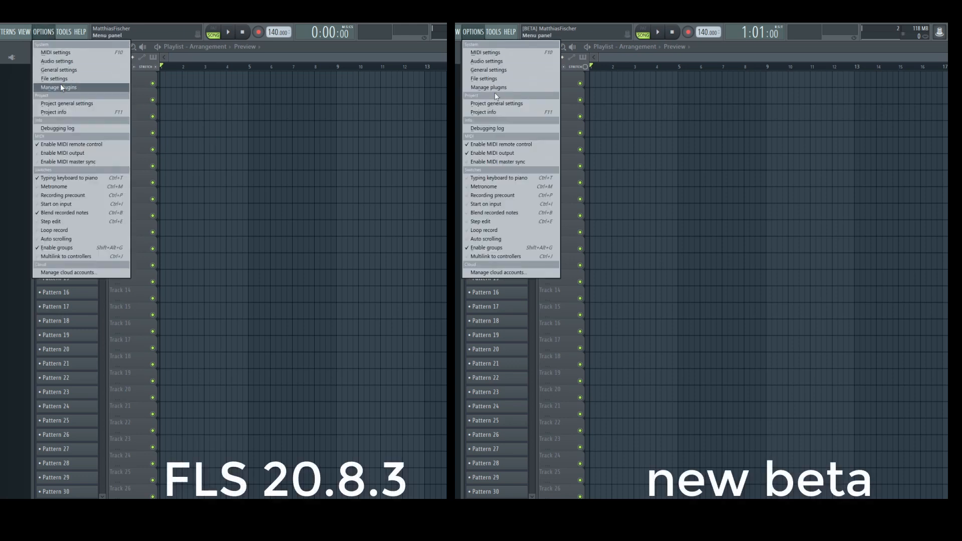
{"action": "left_click", "coordinate": [66, 103]}
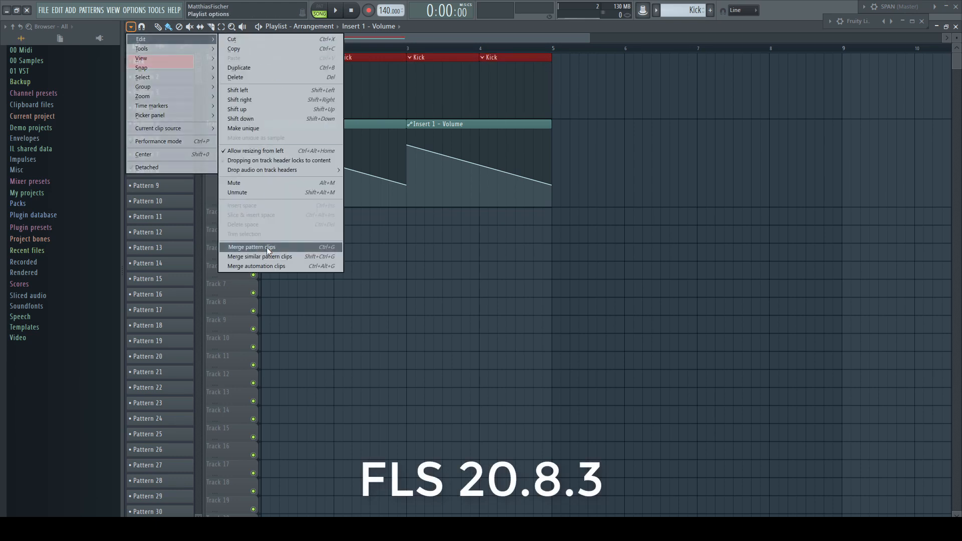
Step: Merge the four Kick pattern clips into one Kick #2 pattern via Playlist options > Edit
{"action": "left_click", "coordinate": [252, 246]}
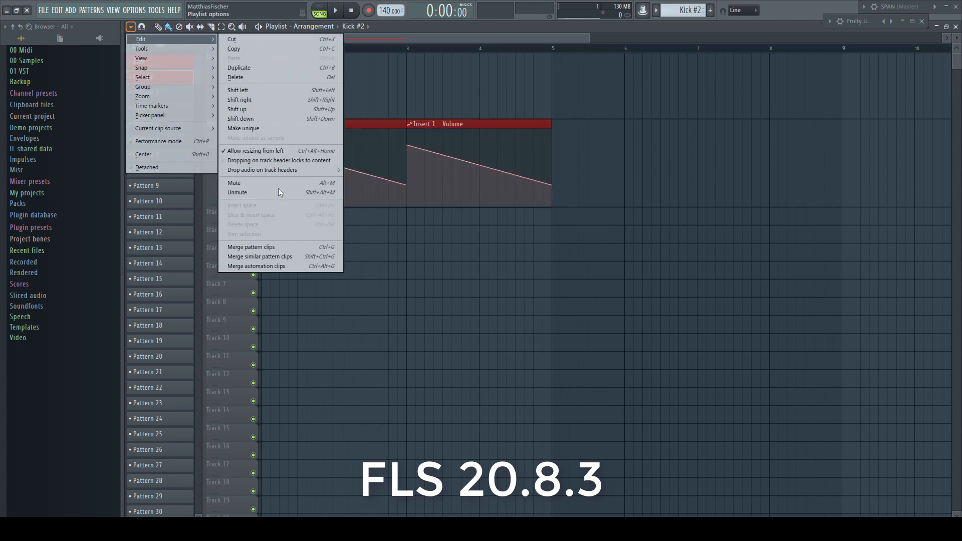
{"action": "left_click", "coordinate": [257, 266]}
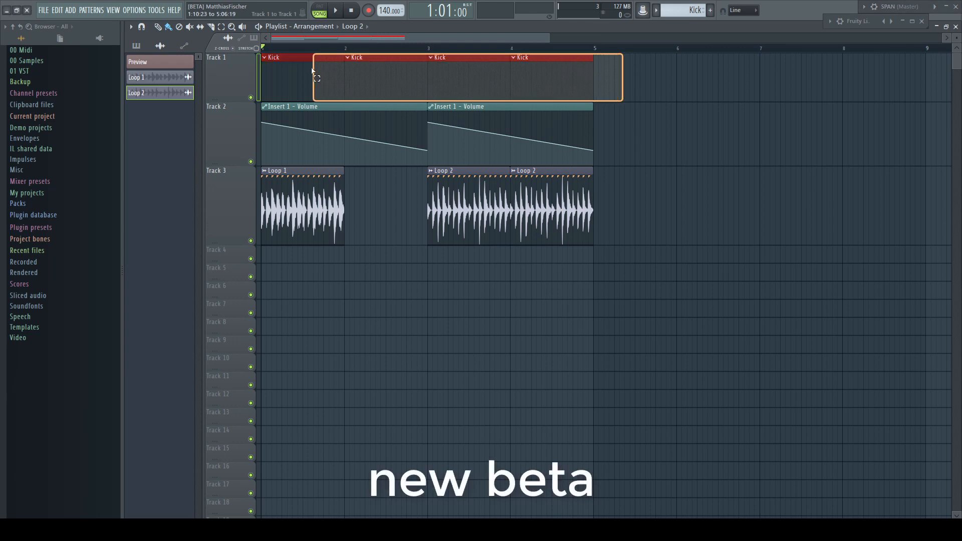
{"action": "left_click", "coordinate": [130, 27]}
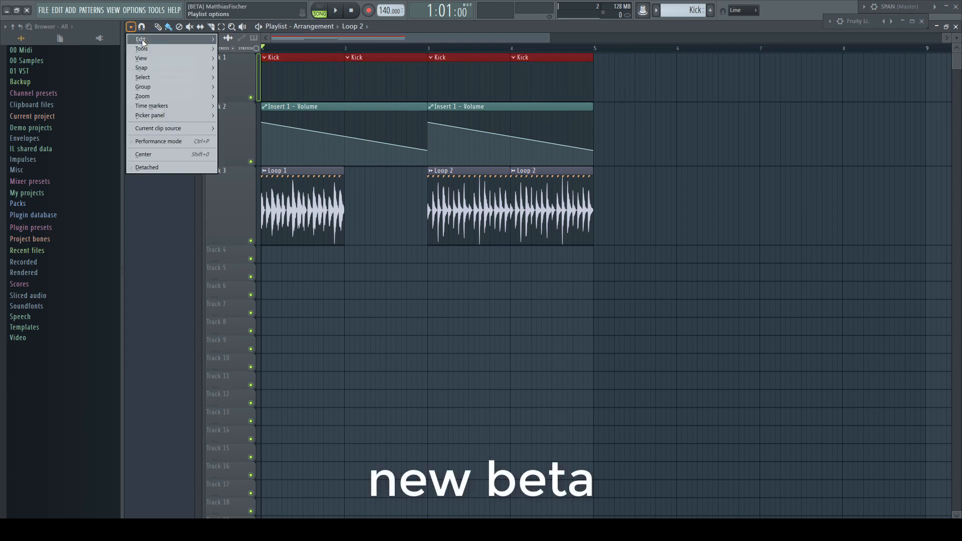
{"action": "left_click", "coordinate": [142, 39]}
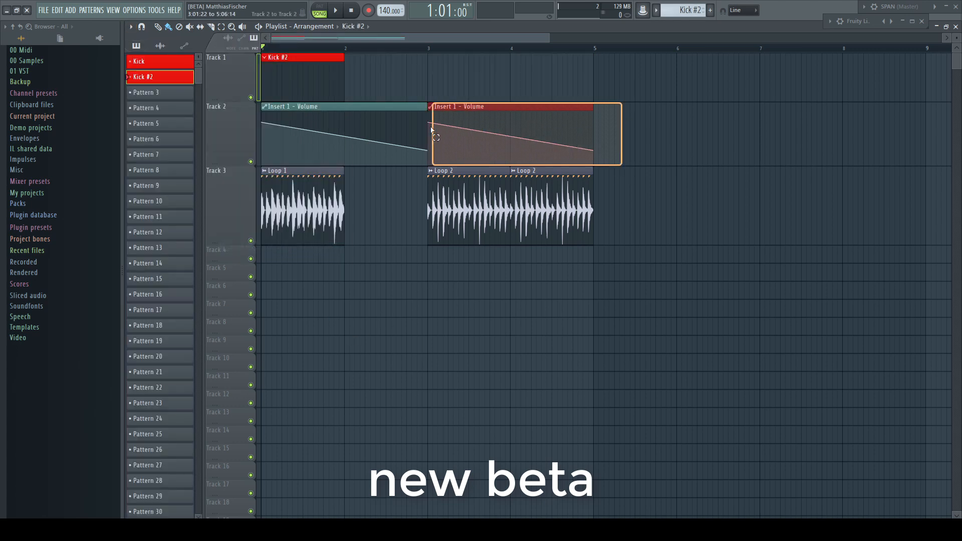
Step: Merge the two volume automation clips and then the audio loop clips with Ctrl+G
{"action": "key", "text": "ctrl+g"}
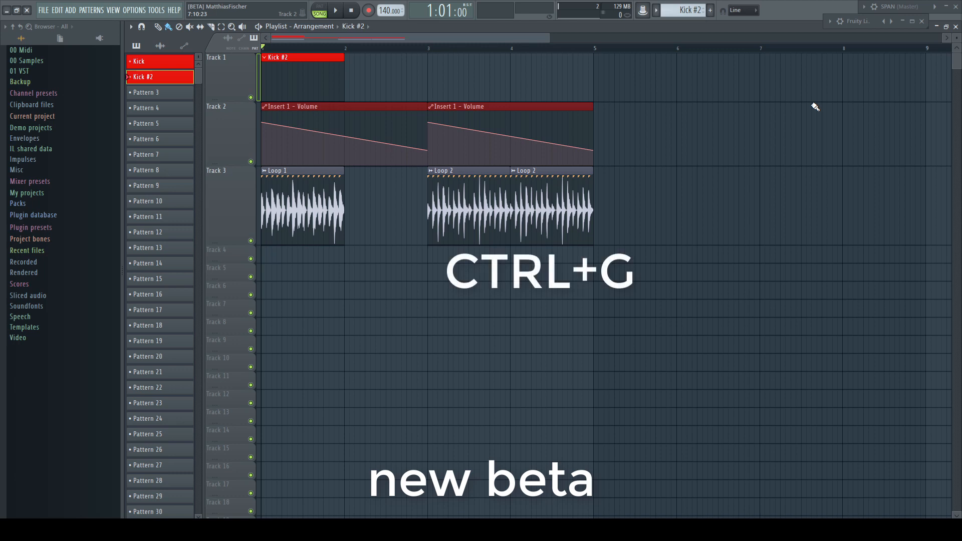
{"action": "key", "text": "ctrl+g"}
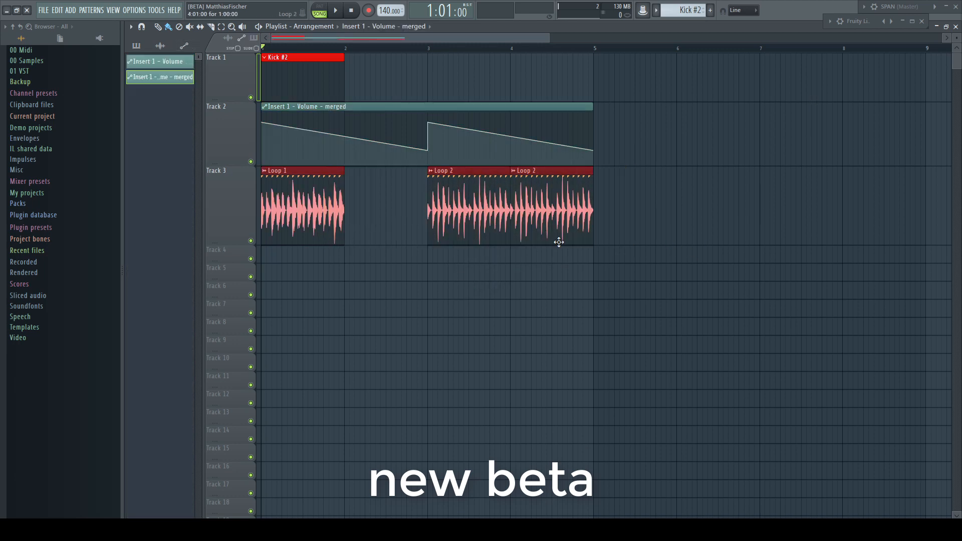
{"action": "key", "text": "ctrl+g"}
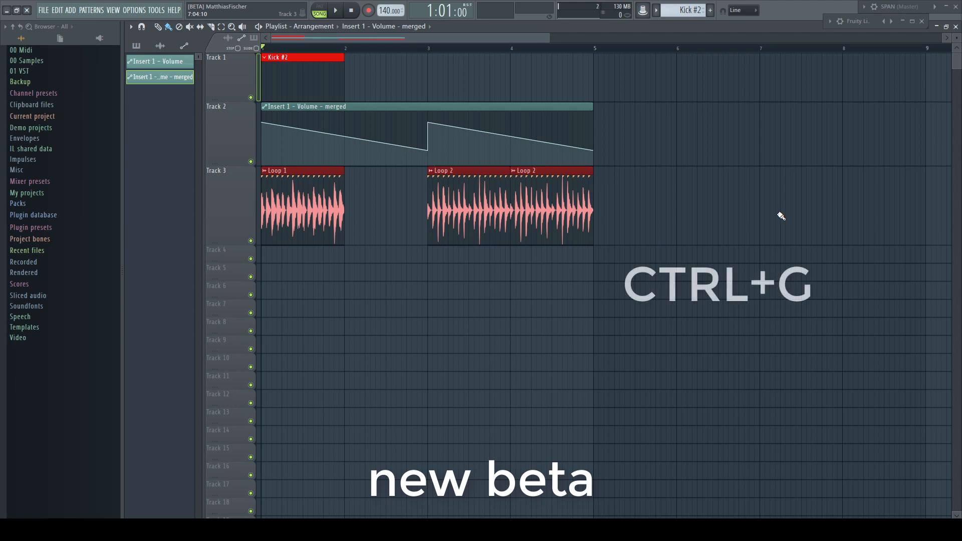
{"action": "key", "text": "ctrl+g"}
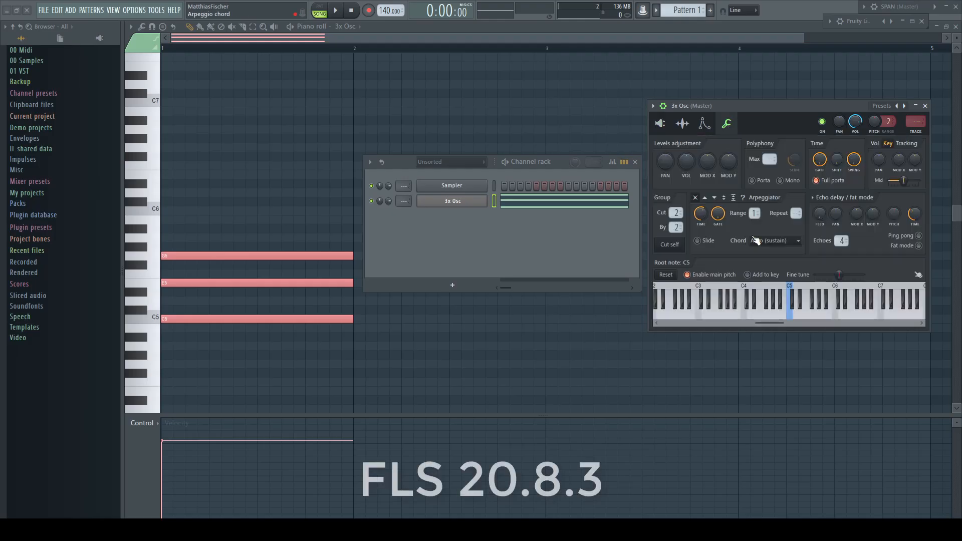
Step: Show the older 3x Osc Burn MIDI flow and answer its arpeggiator reset prompt
{"action": "left_click", "coordinate": [770, 239]}
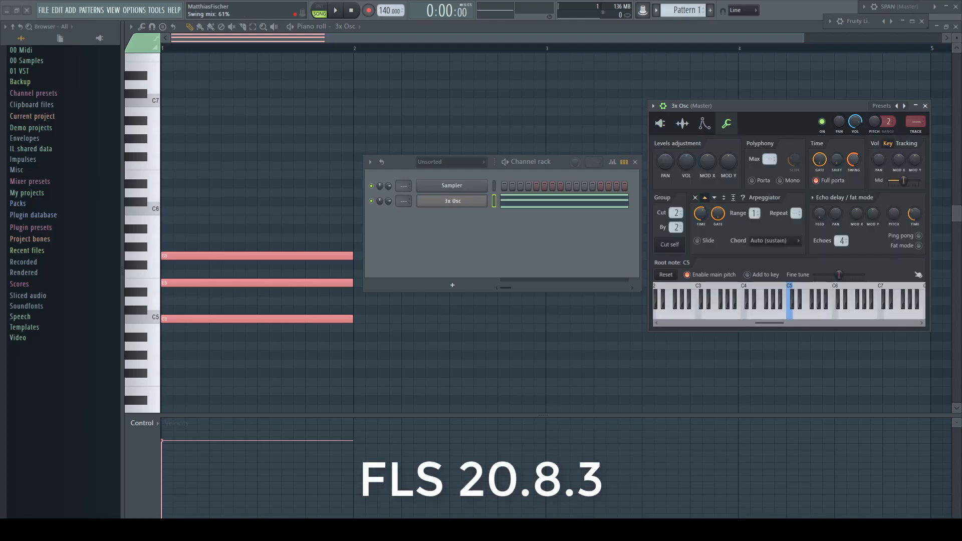
{"action": "right_click", "coordinate": [452, 201]}
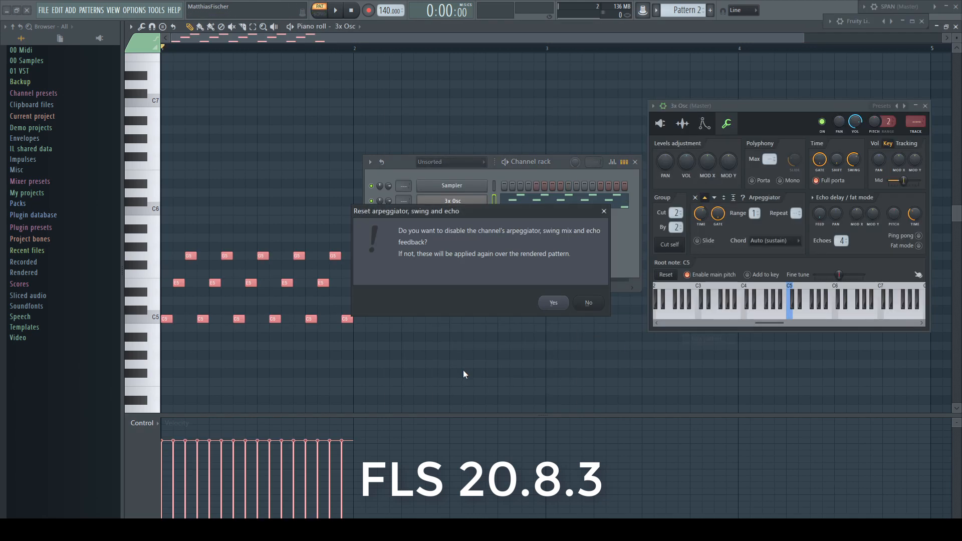
{"action": "left_click", "coordinate": [551, 301]}
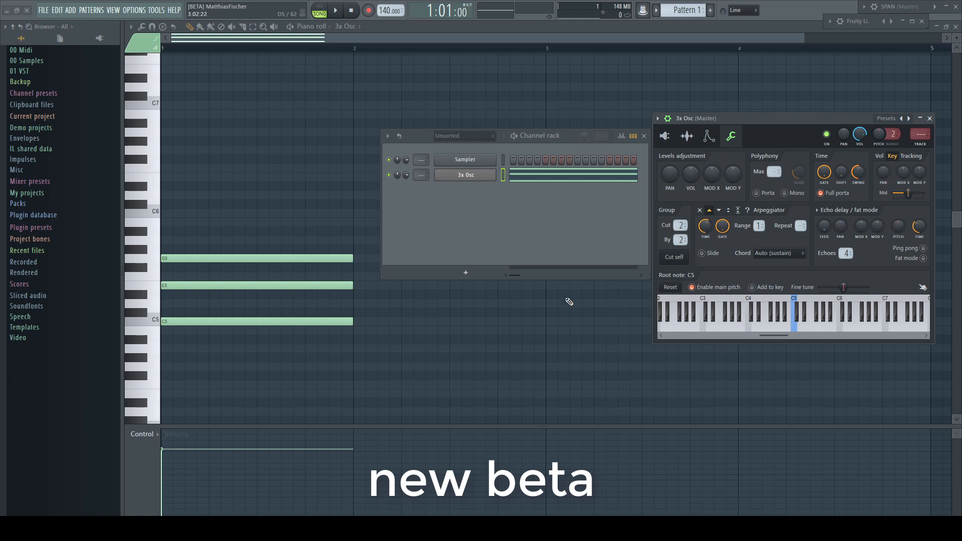
Step: Burn the arpeggiated 3x Osc chord into a new Pattern 2, resetting arpeggiator and echo feedback
{"action": "right_click", "coordinate": [466, 175]}
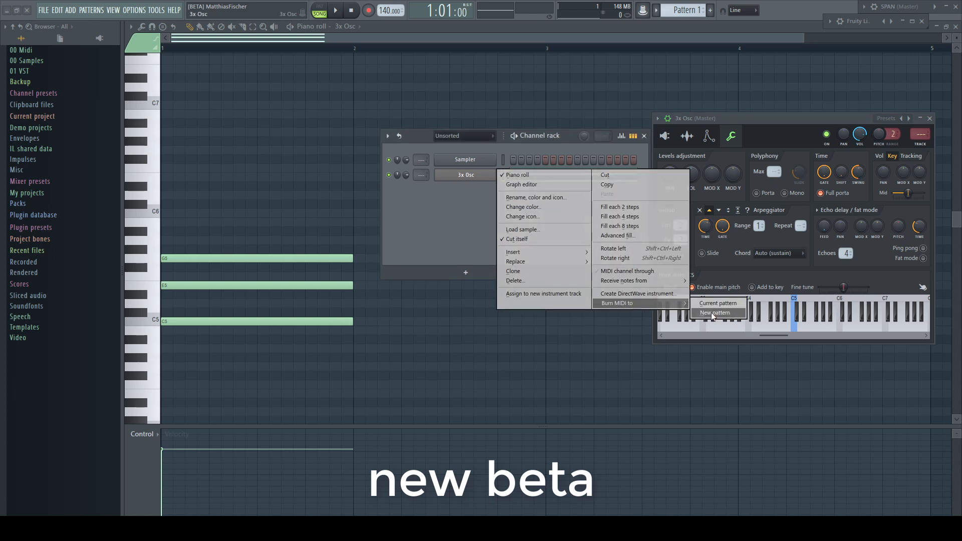
{"action": "left_click", "coordinate": [715, 313]}
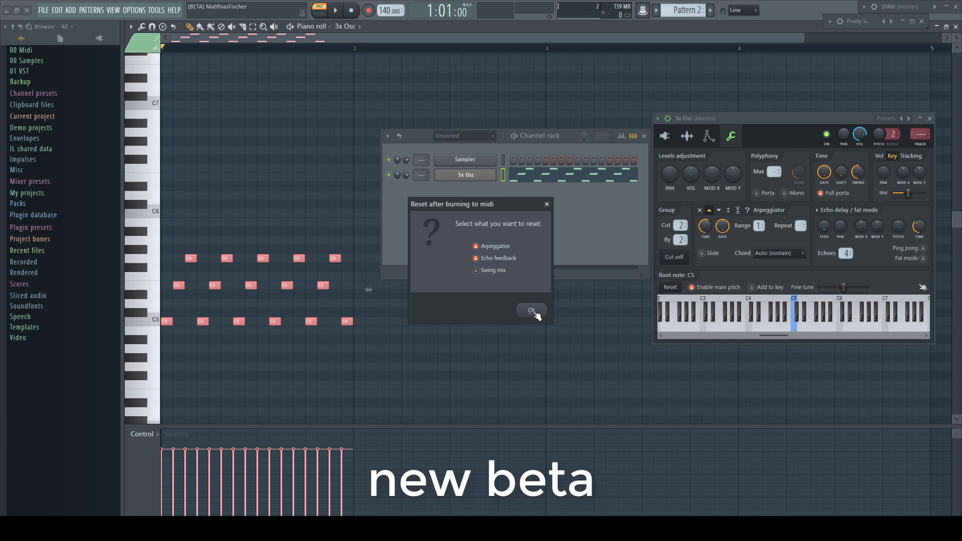
{"action": "left_click", "coordinate": [530, 311]}
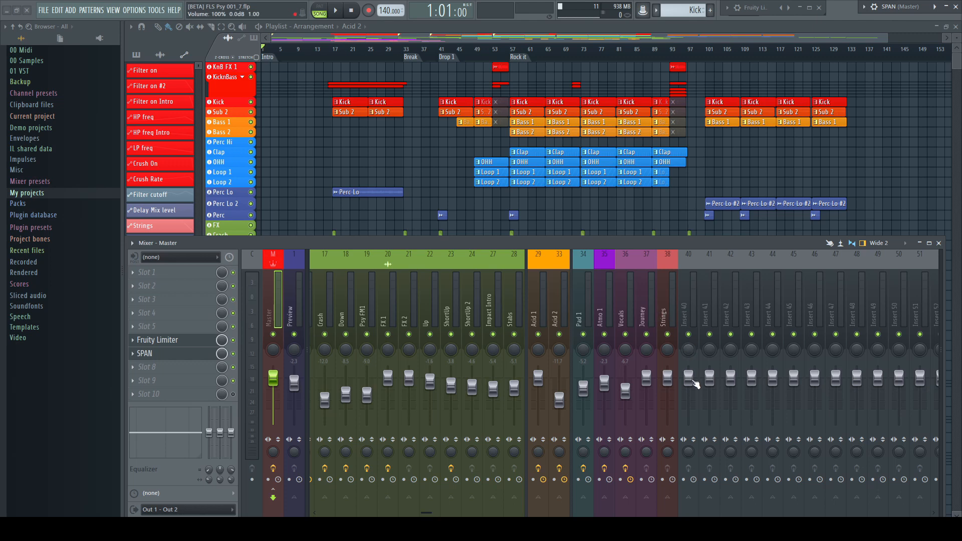
Step: Link the Insert 40 volume fader to the HP freq automation clip as internal controller
{"action": "right_click", "coordinate": [694, 381]}
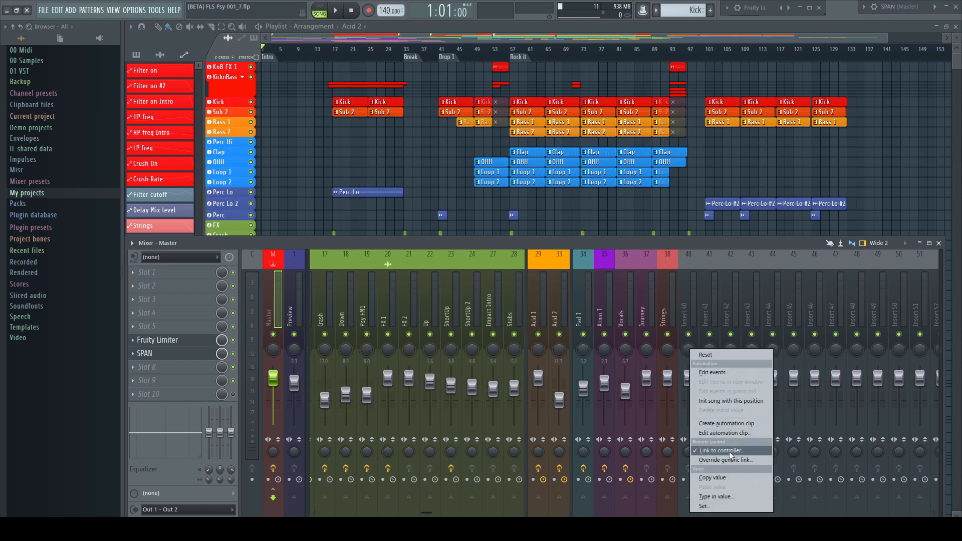
{"action": "left_click", "coordinate": [720, 450]}
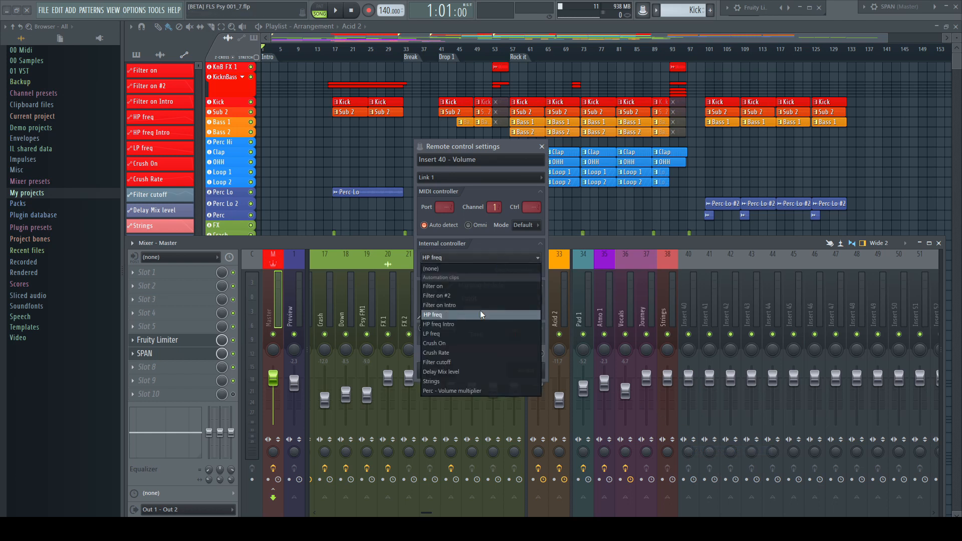
{"action": "left_click", "coordinate": [433, 315]}
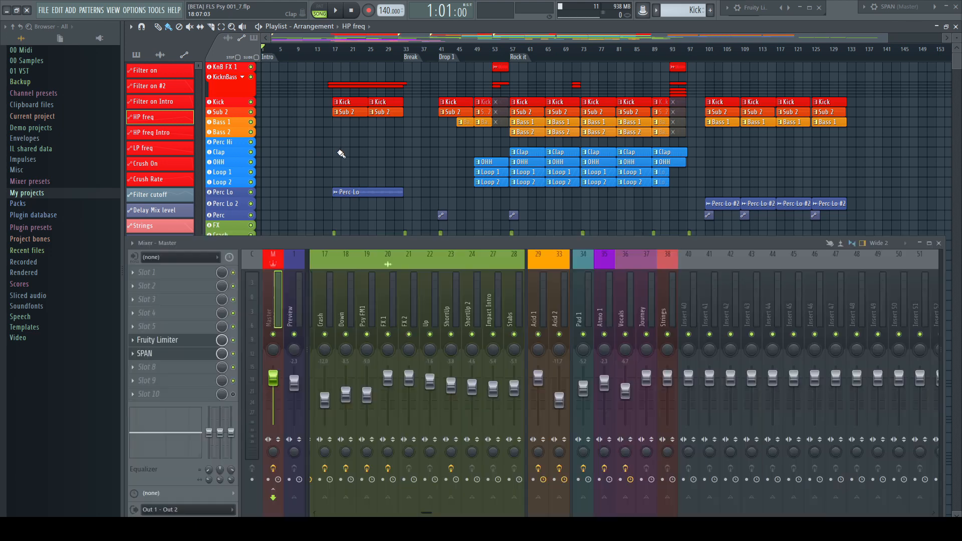
{"action": "mouse_move", "coordinate": [313, 152]}
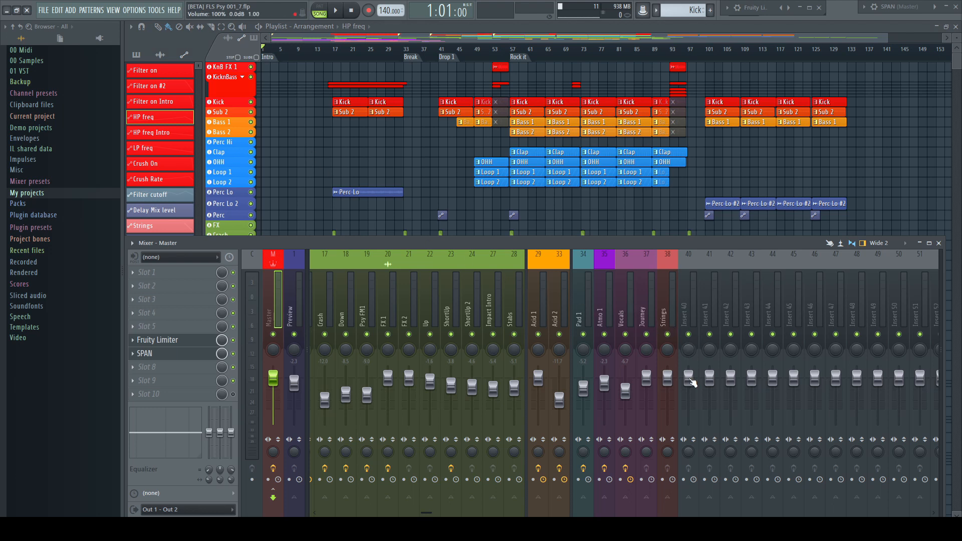
Step: Bring up the HP freq automation clip editor from the Insert 40 volume's Edit automation clip entry
{"action": "right_click", "coordinate": [688, 381]}
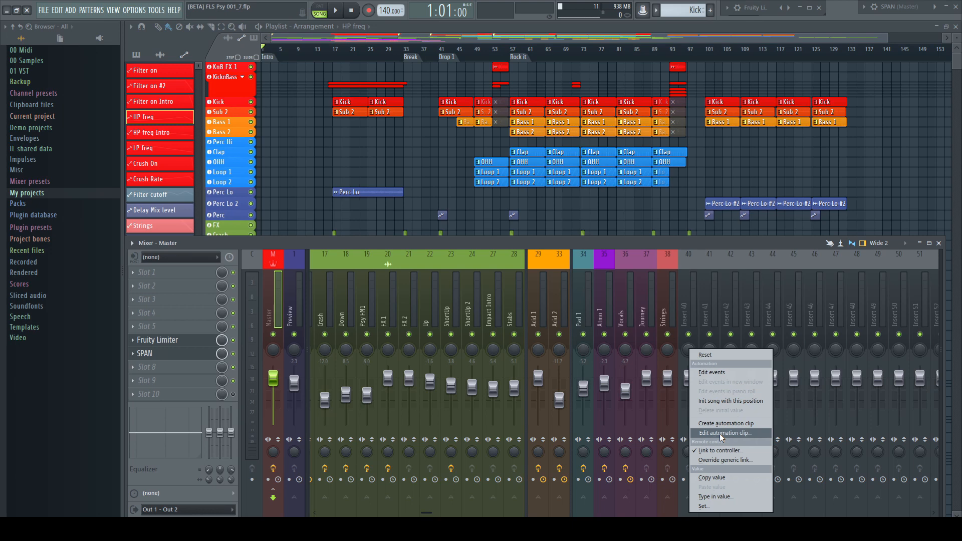
{"action": "left_click", "coordinate": [725, 433]}
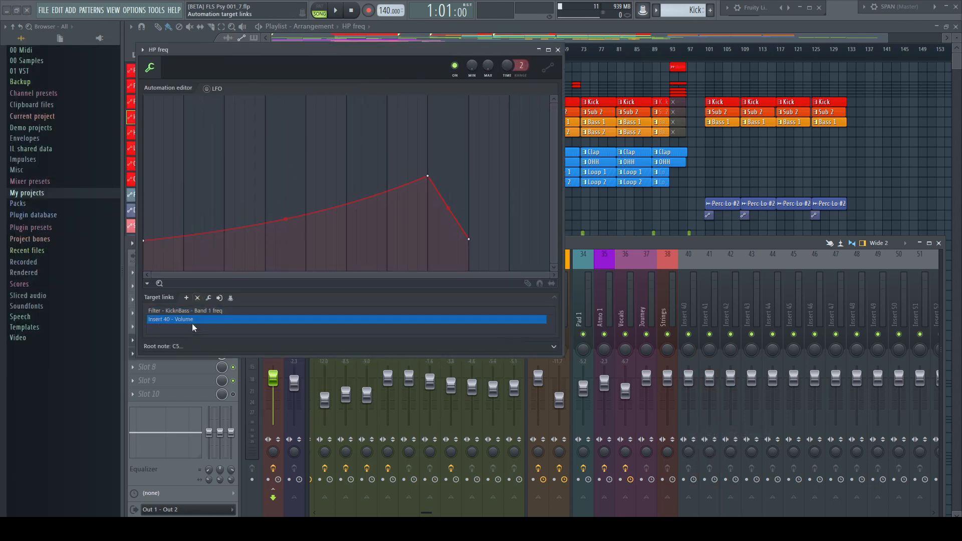
{"action": "mouse_move", "coordinate": [208, 314]}
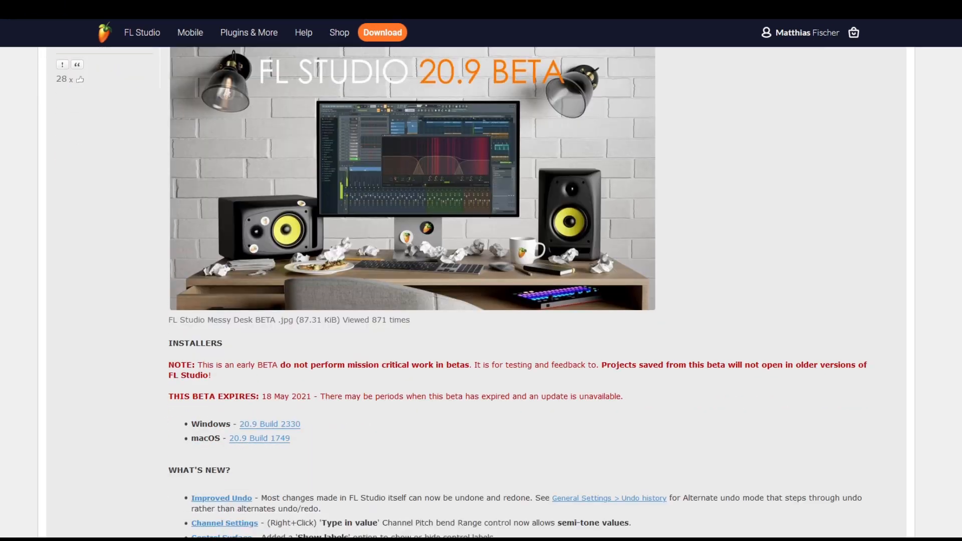
Step: Scroll the 20.9 beta forum post through What's New, All Changes and Bugfixes to the first reply
{"action": "scroll", "scroll_direction": "down", "scroll_amount": 3}
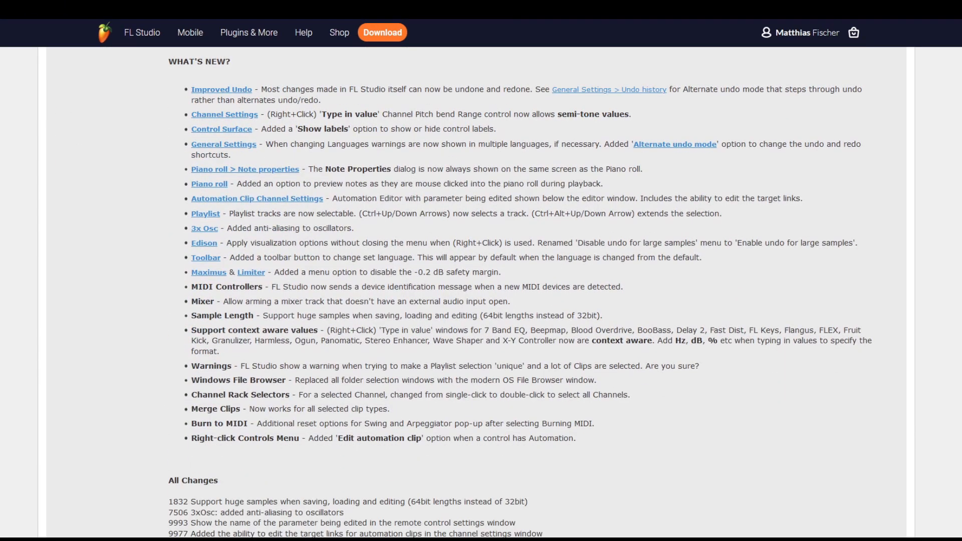
{"action": "mouse_move", "coordinate": [951, 124]}
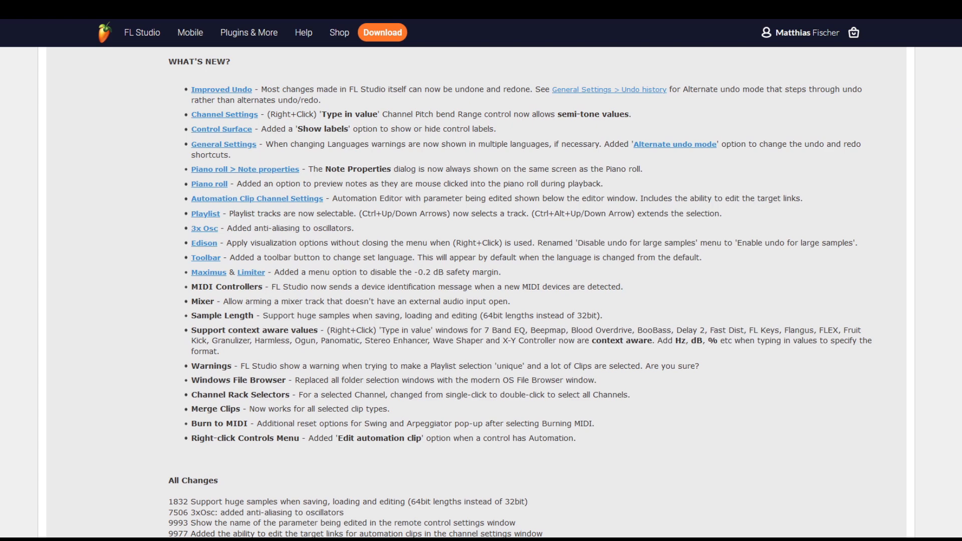
{"action": "scroll", "scroll_direction": "down", "scroll_amount": 3}
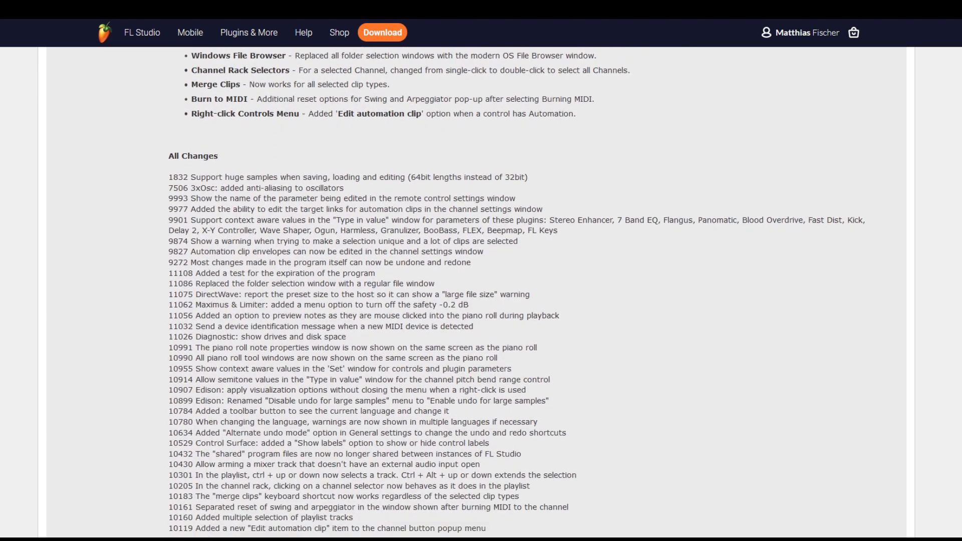
{"action": "scroll", "scroll_direction": "down", "scroll_amount": 3}
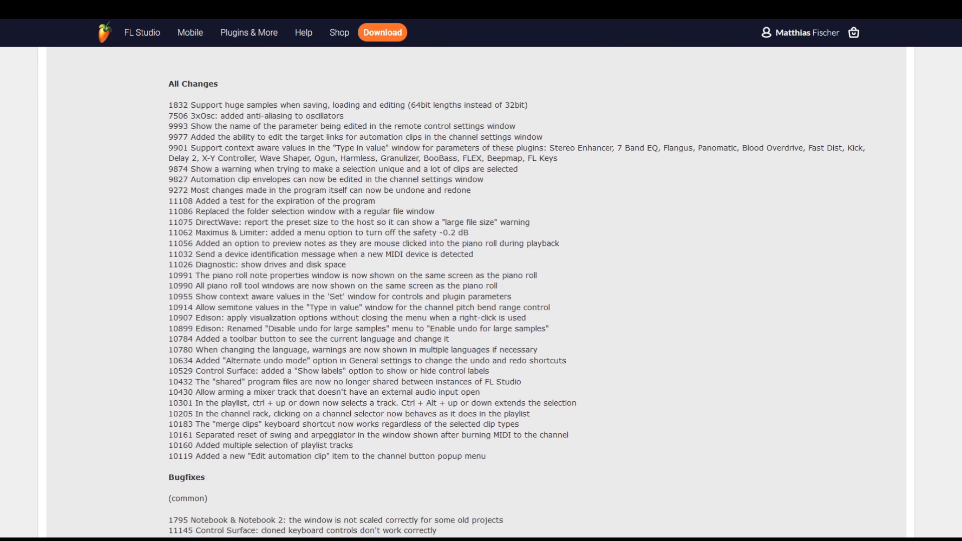
{"action": "scroll", "scroll_direction": "down", "scroll_amount": 3}
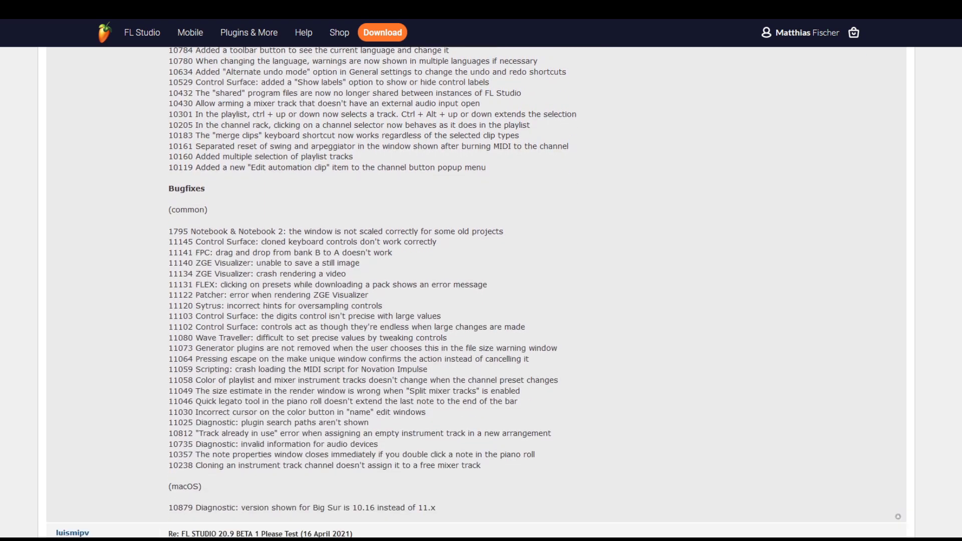
{"action": "scroll", "scroll_direction": "down", "scroll_amount": 3}
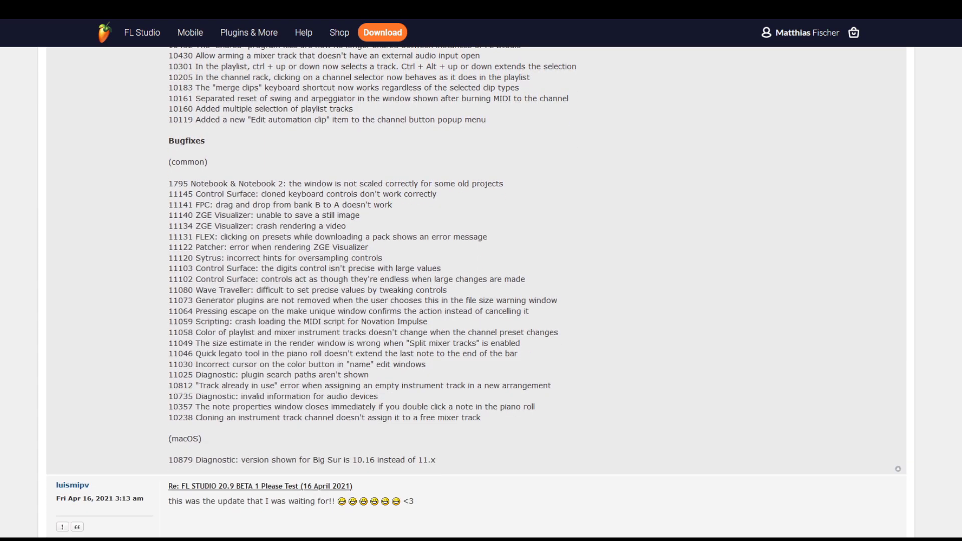